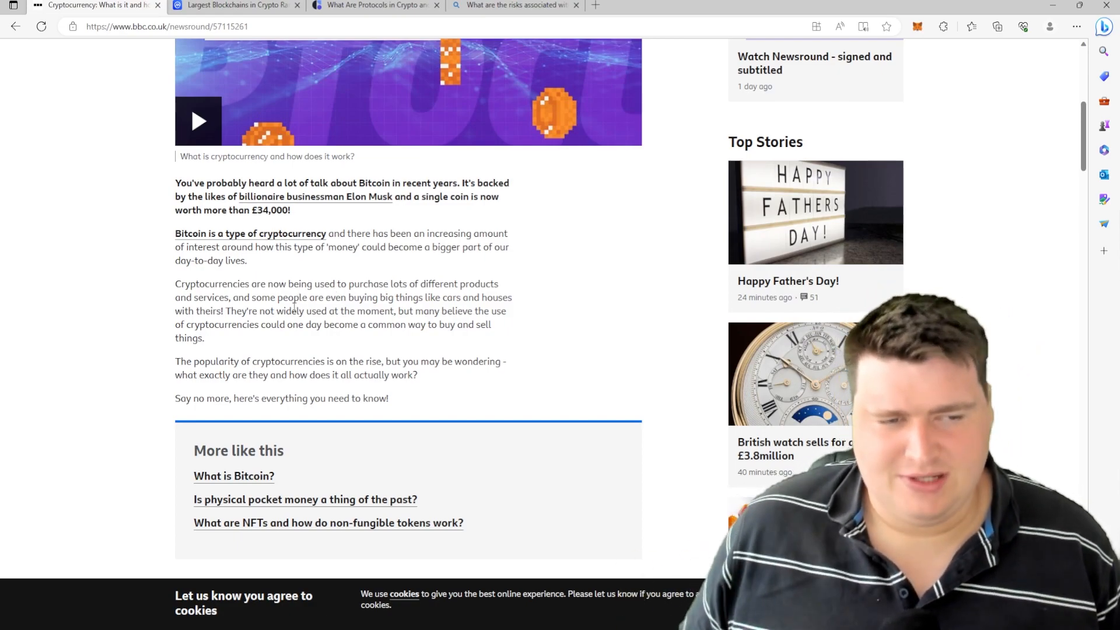
- Scroll the Newsround cryptocurrency article past the intro and More like this box to 'What is a cryptocurrency?'
scroll("up", 3)
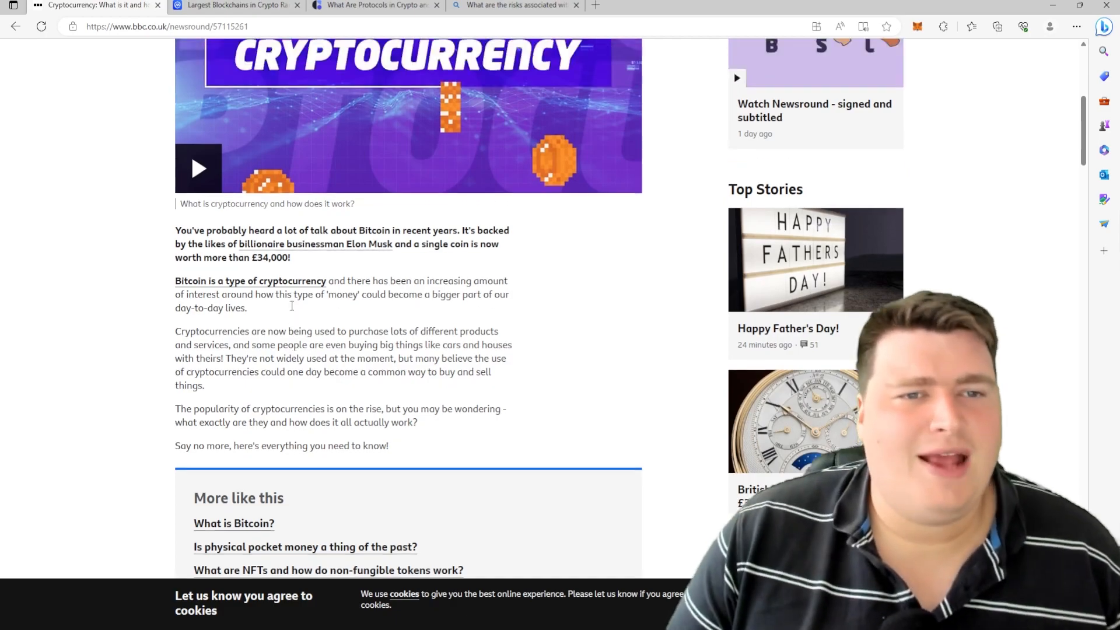
scroll("down", 3)
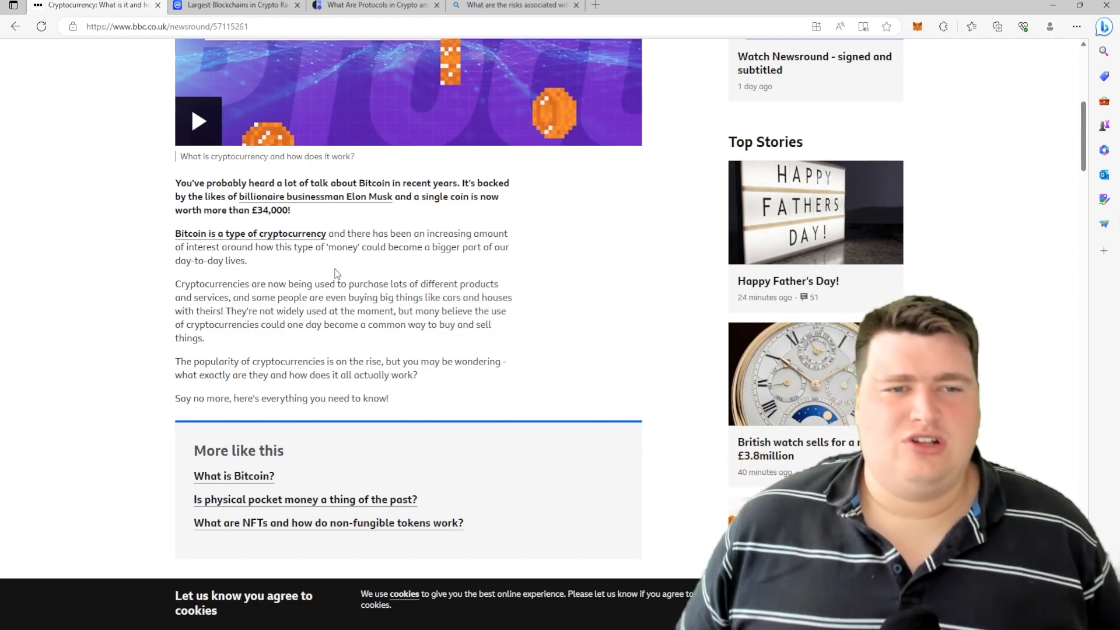
scroll("down", 3)
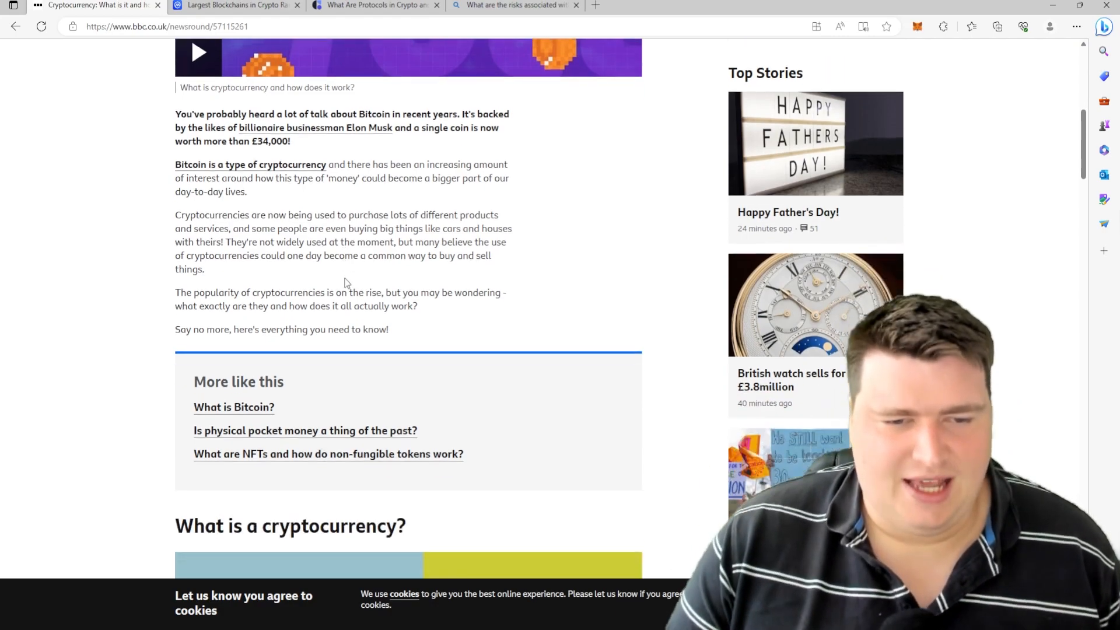
scroll("down", 3)
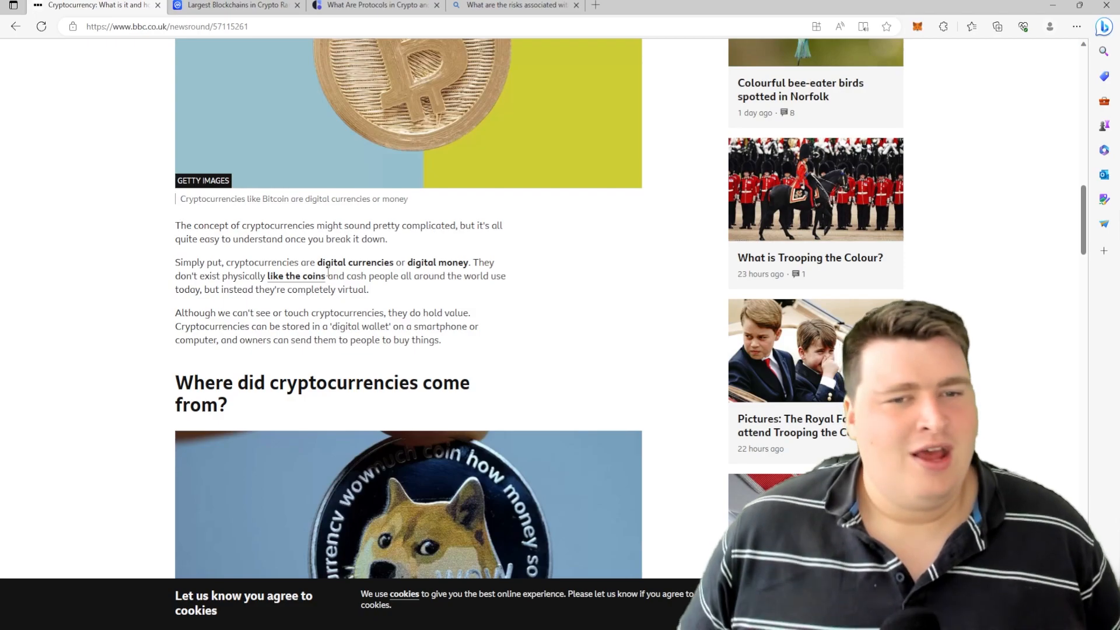
mouse_move(443, 298)
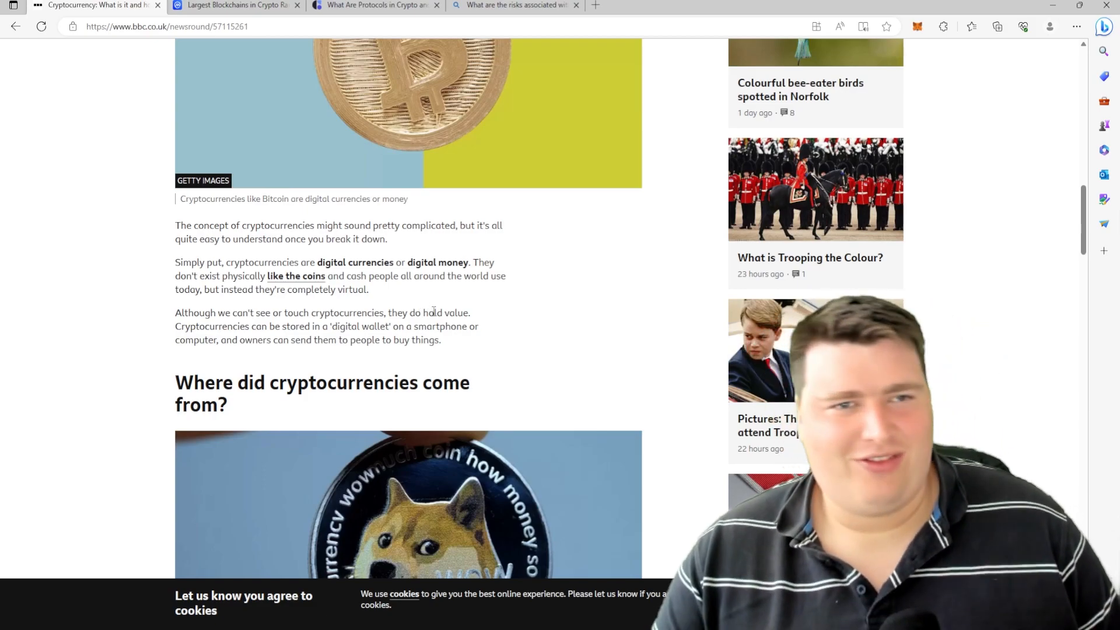
mouse_move(604, 272)
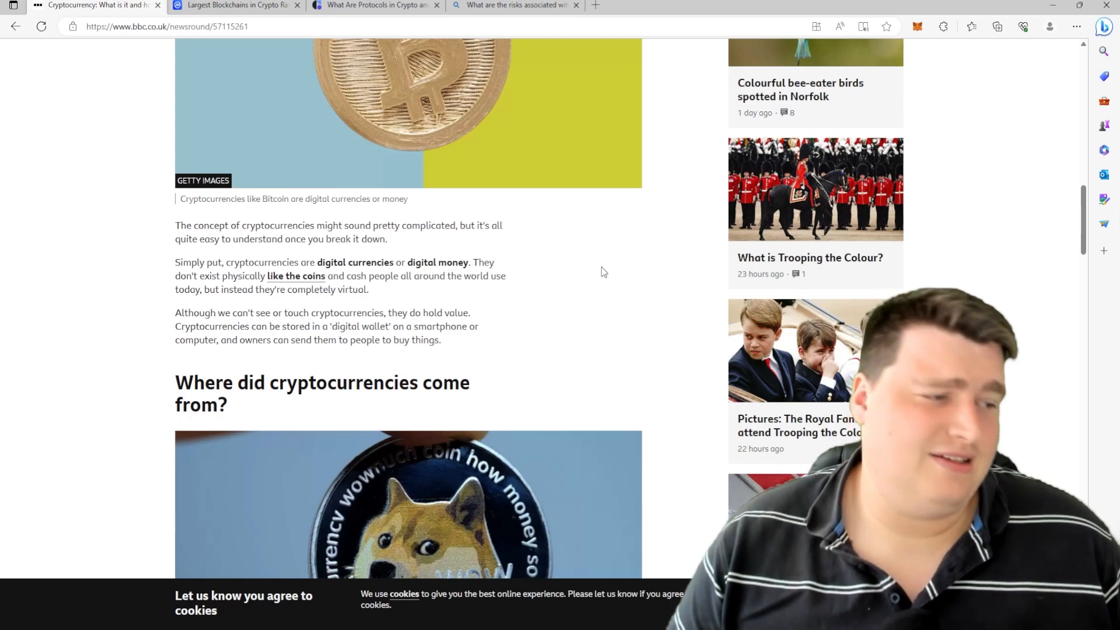
mouse_move(593, 279)
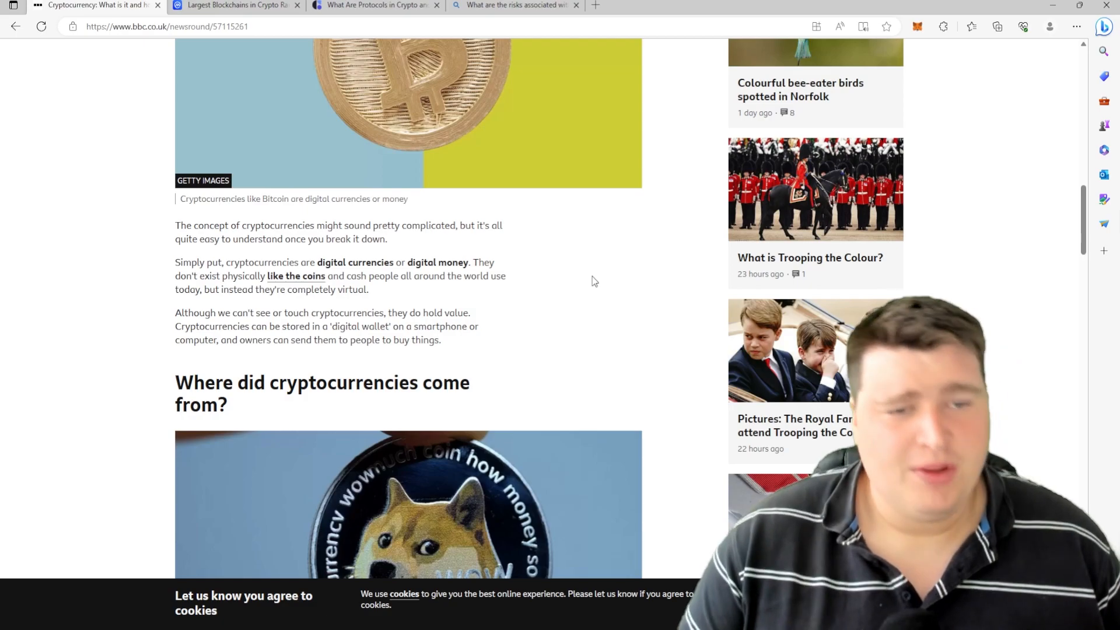
mouse_move(474, 320)
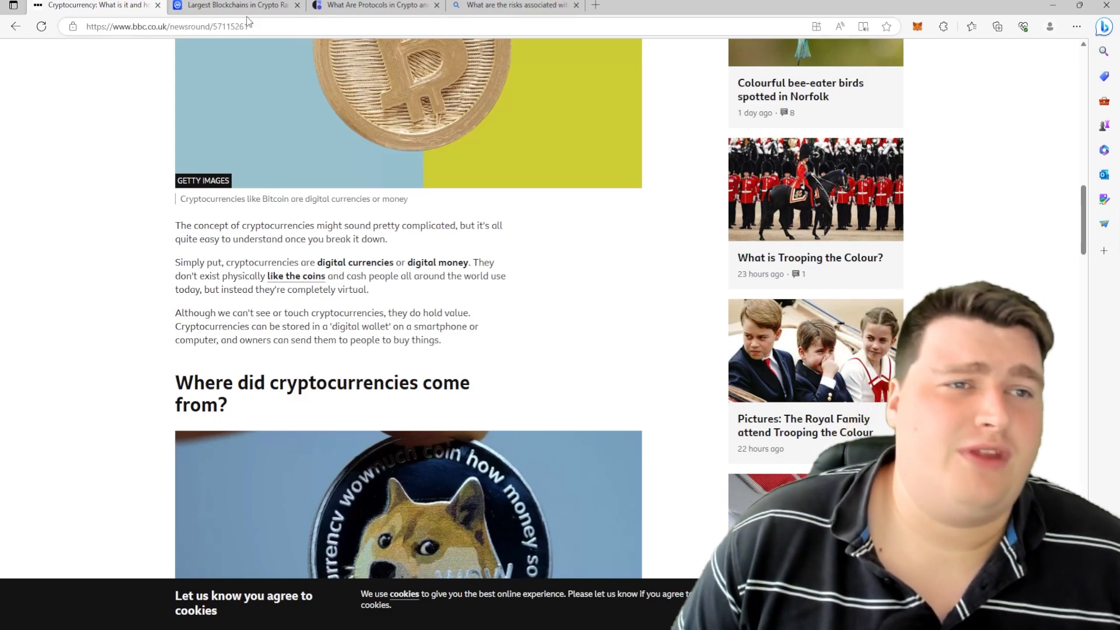
- Switch to the CoinMarketCap tab ranking blockchains by TVL, with Ethereum leading at $69.62B total
left_click(235, 5)
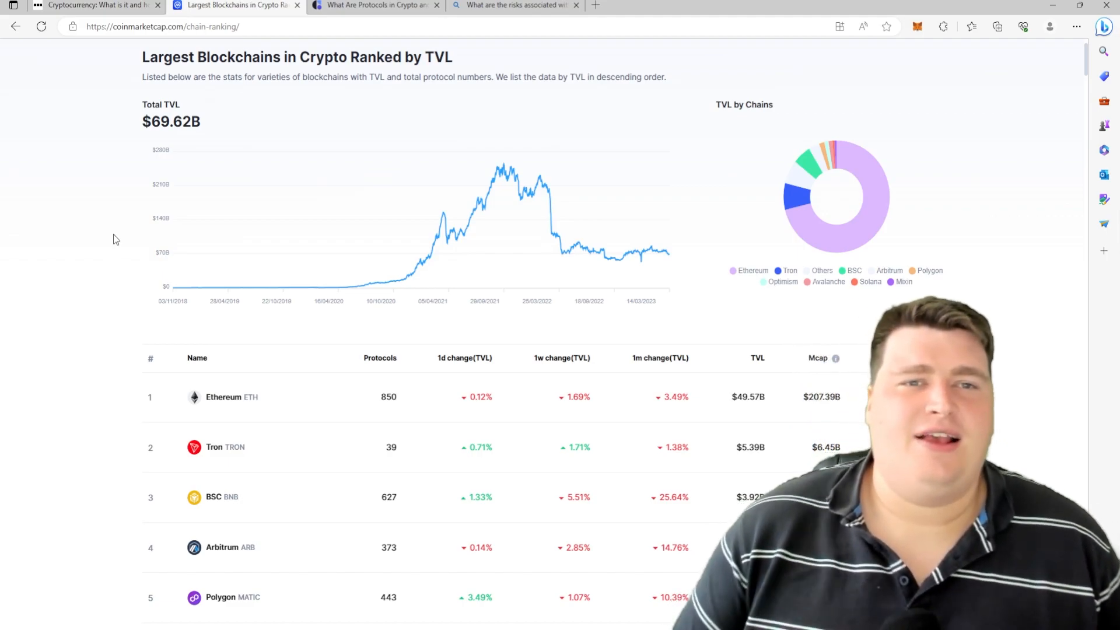
mouse_move(635, 186)
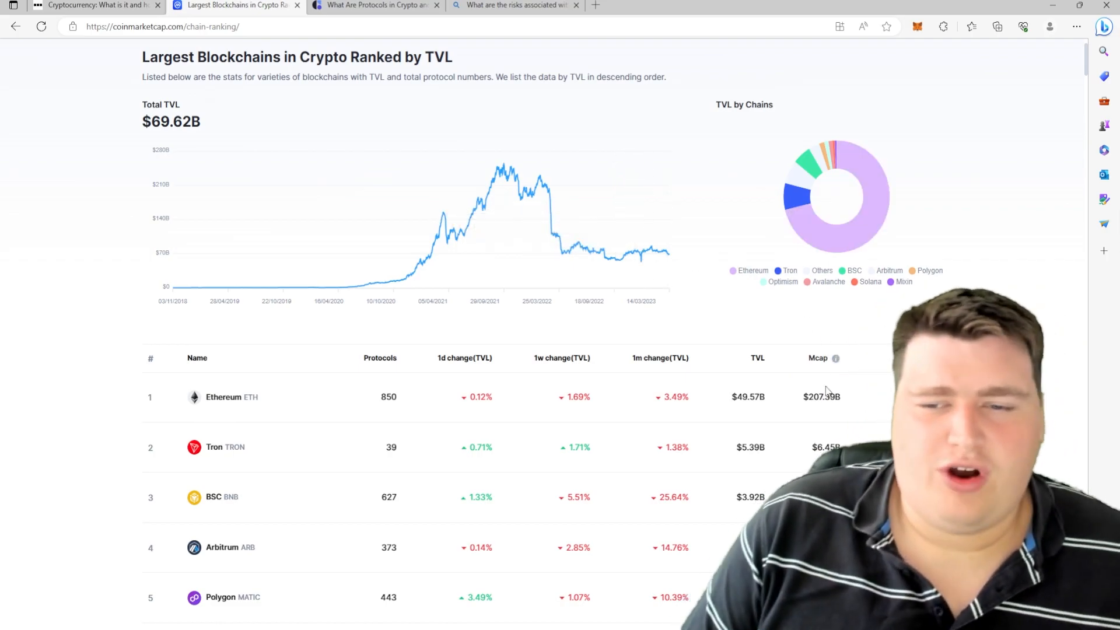
mouse_move(836, 375)
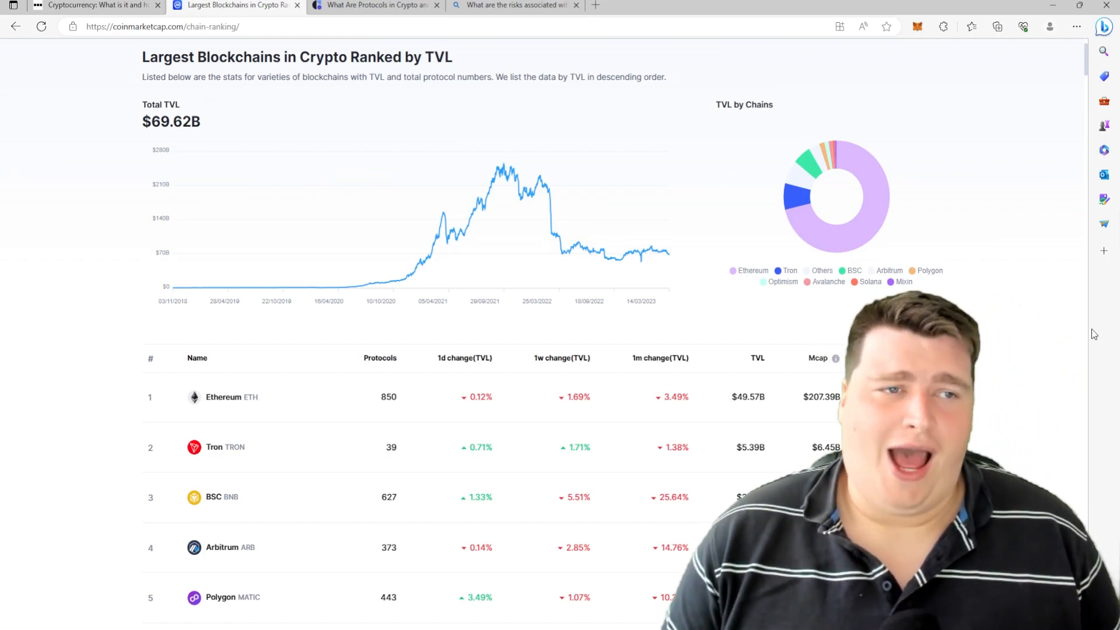
scroll("down", 3)
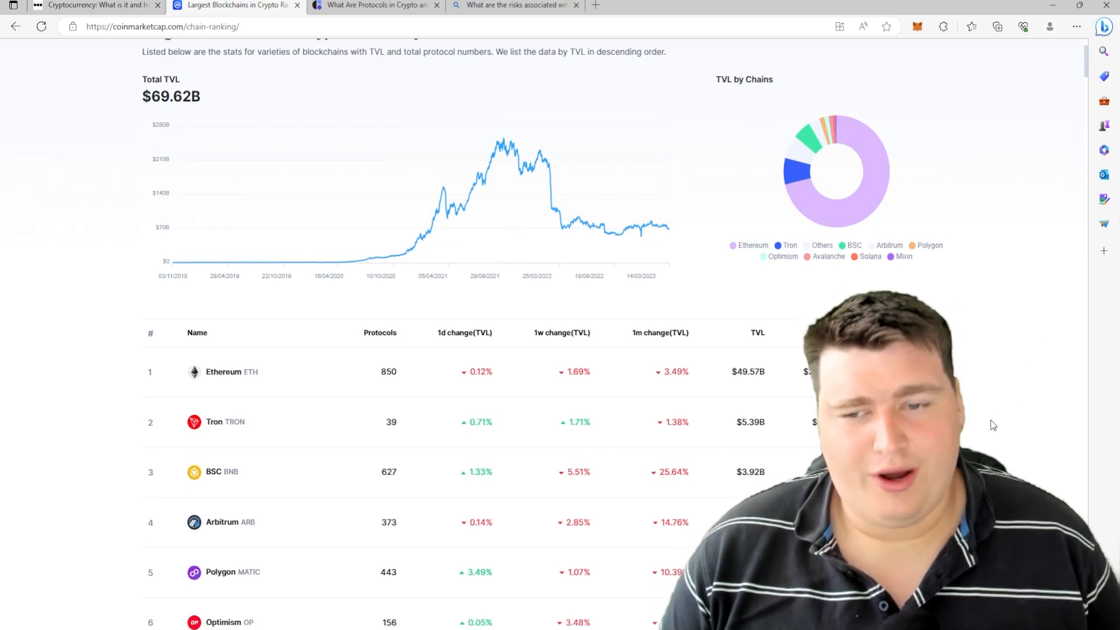
scroll("down", 3)
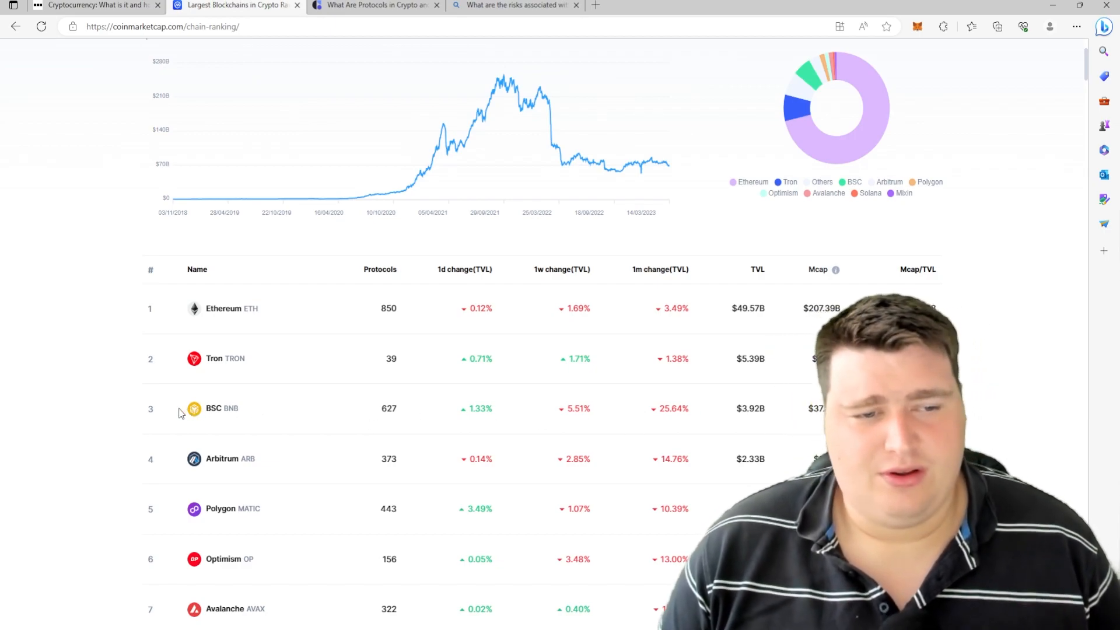
mouse_move(231, 417)
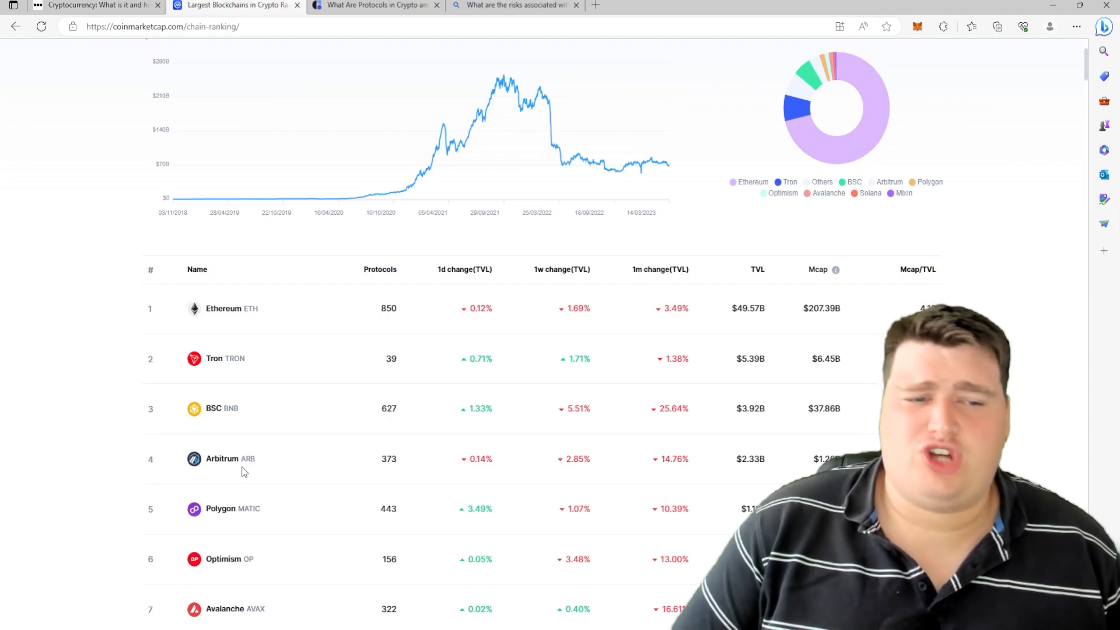
mouse_move(536, 375)
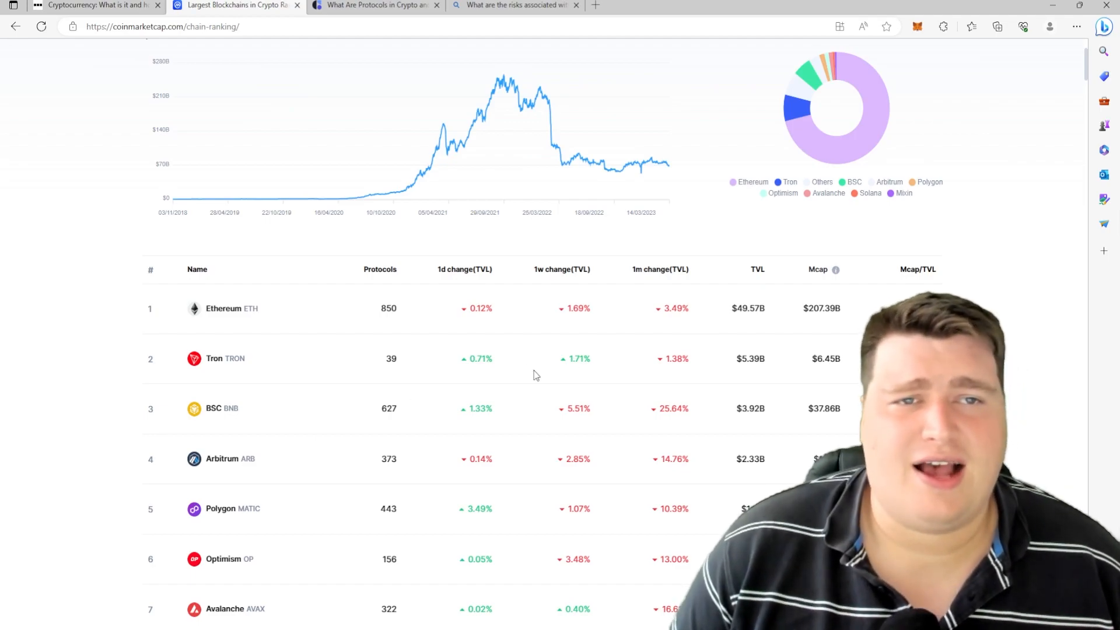
mouse_move(318, 327)
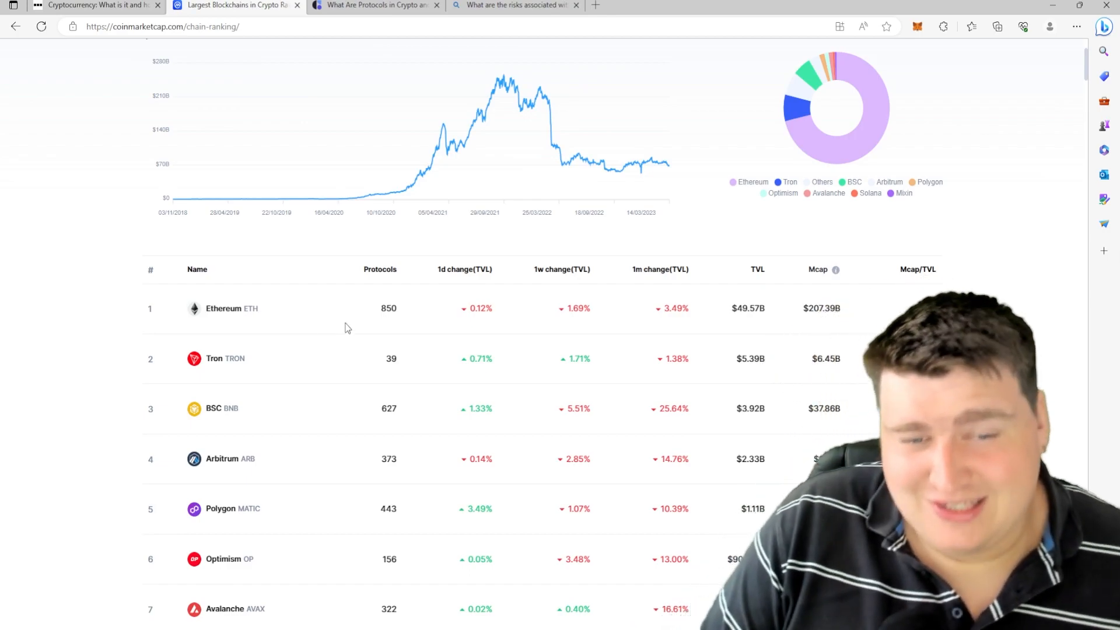
mouse_move(424, 170)
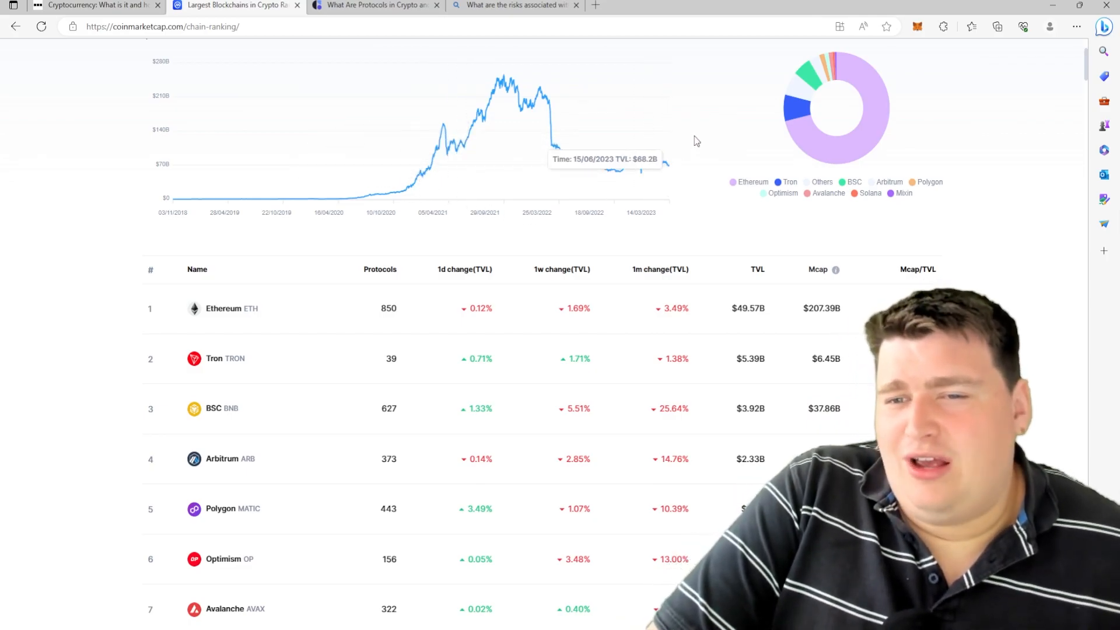
mouse_move(886, 118)
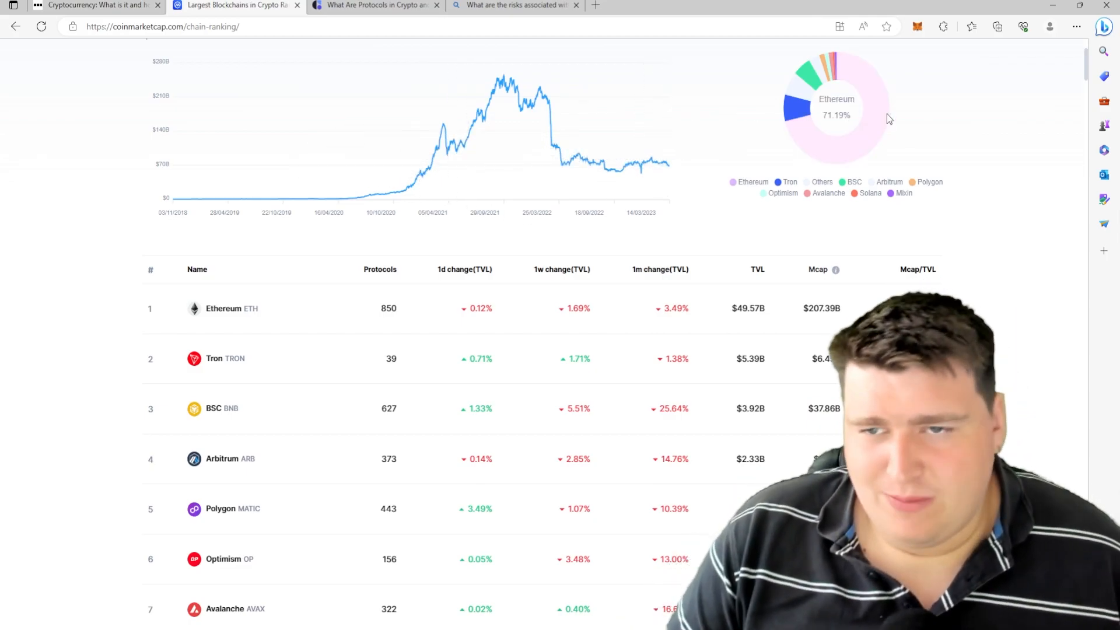
mouse_move(795, 115)
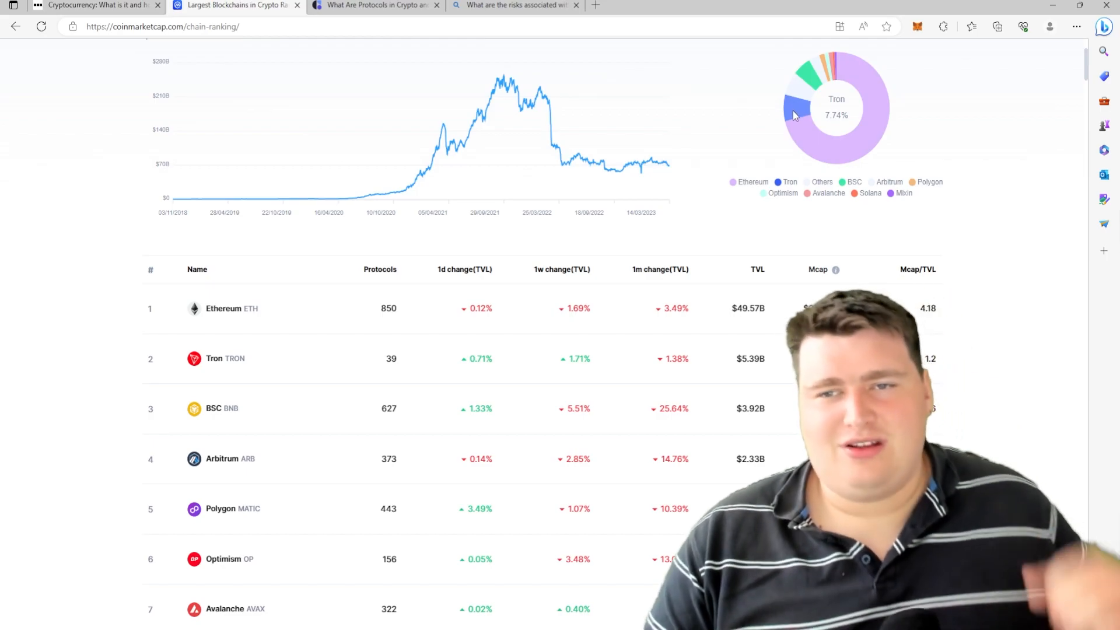
mouse_move(799, 93)
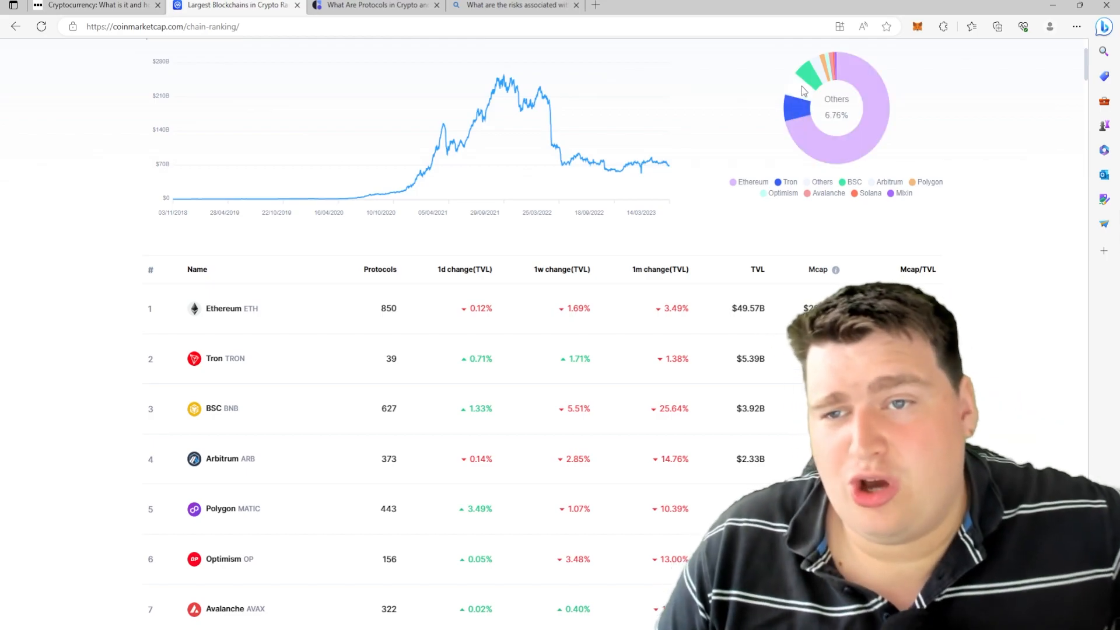
mouse_move(807, 86)
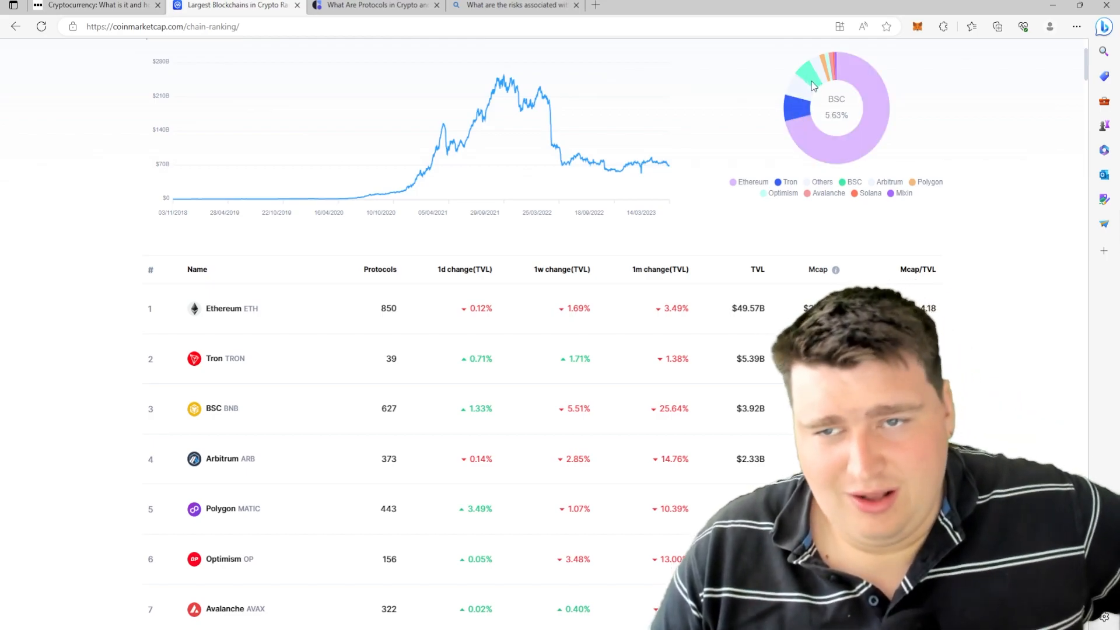
mouse_move(805, 109)
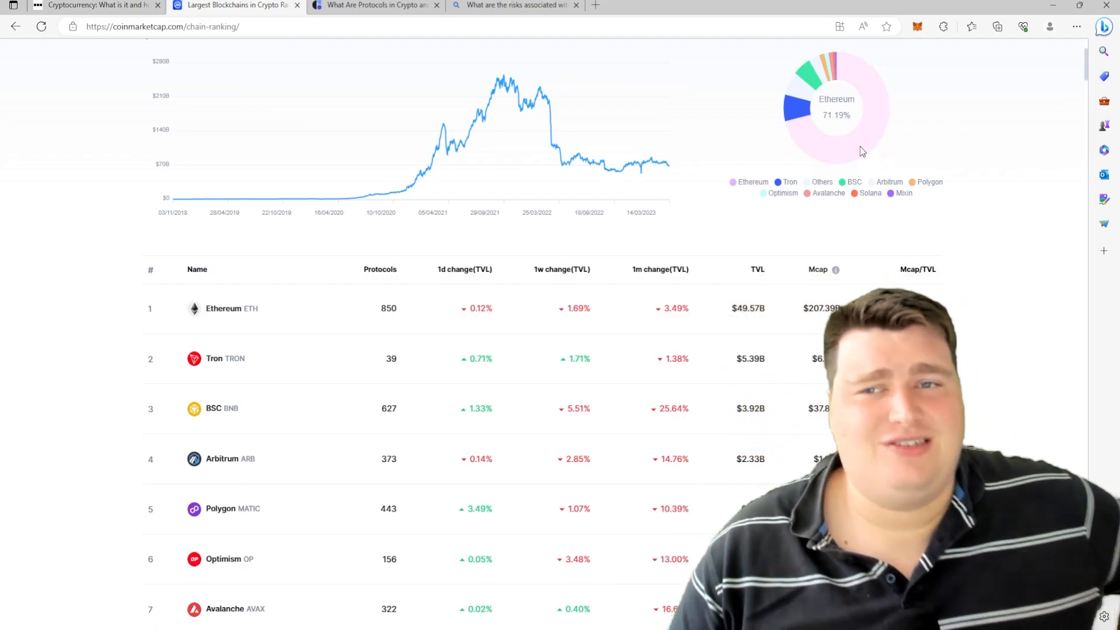
mouse_move(834, 63)
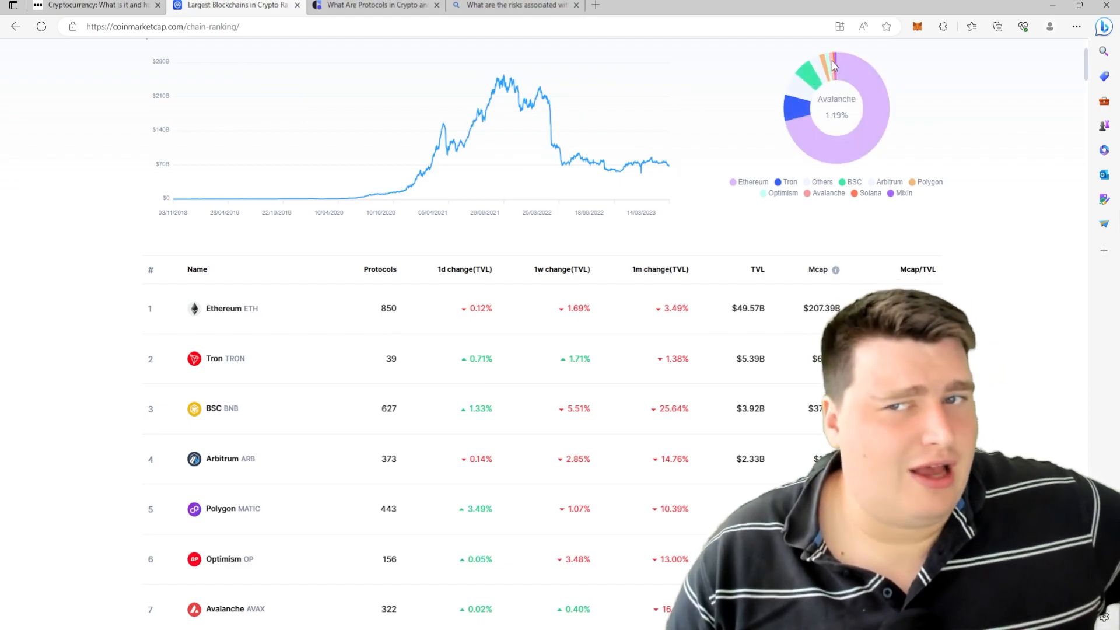
mouse_move(835, 64)
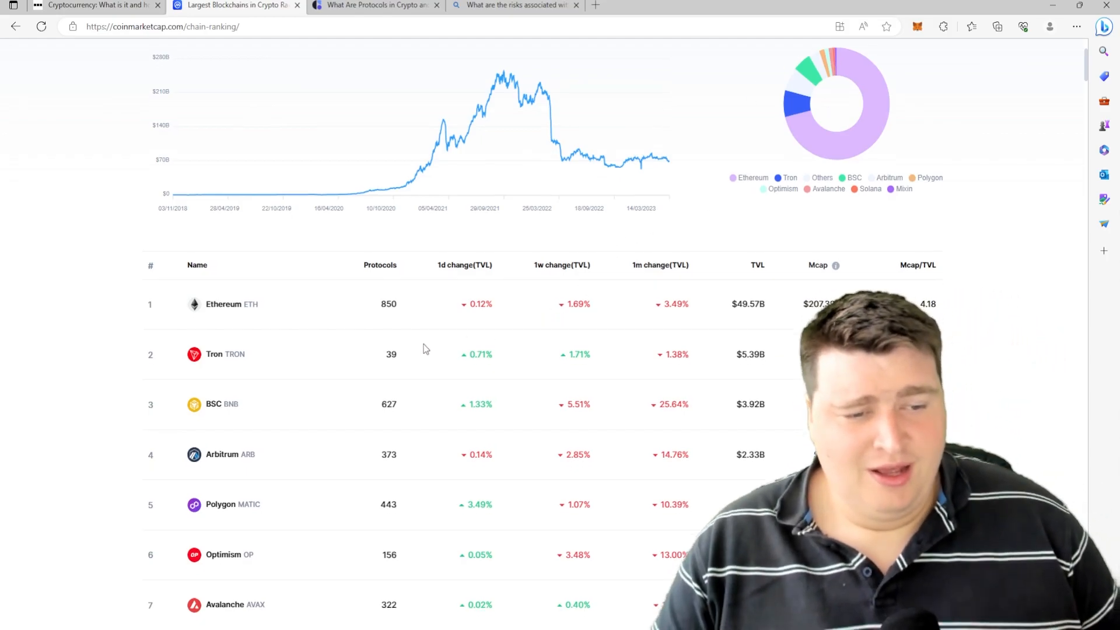
scroll("down", 3)
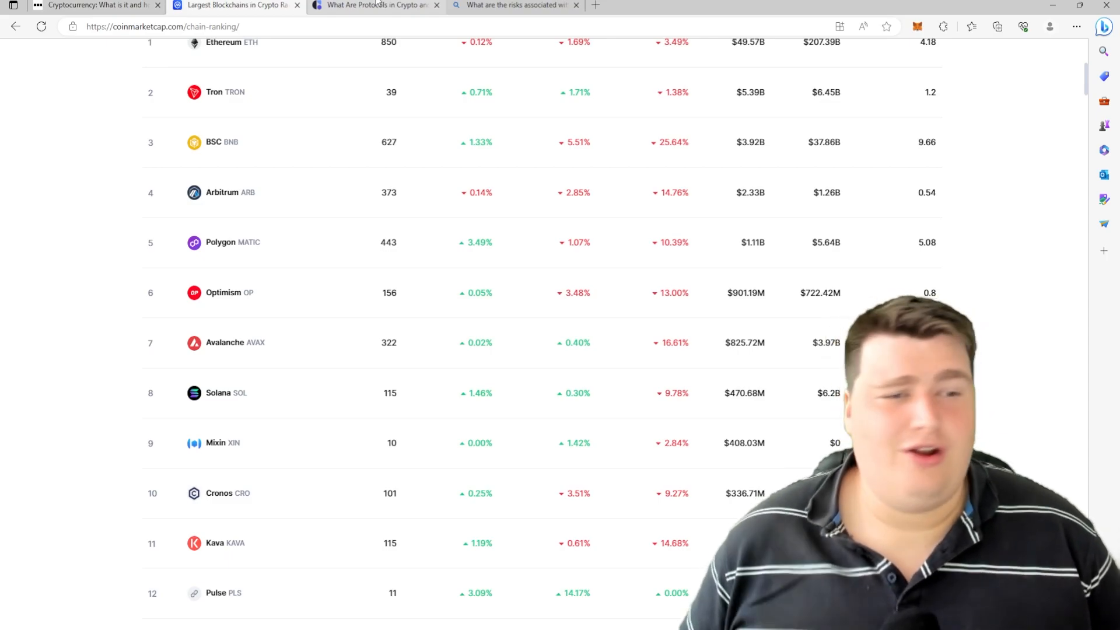
left_click(375, 5)
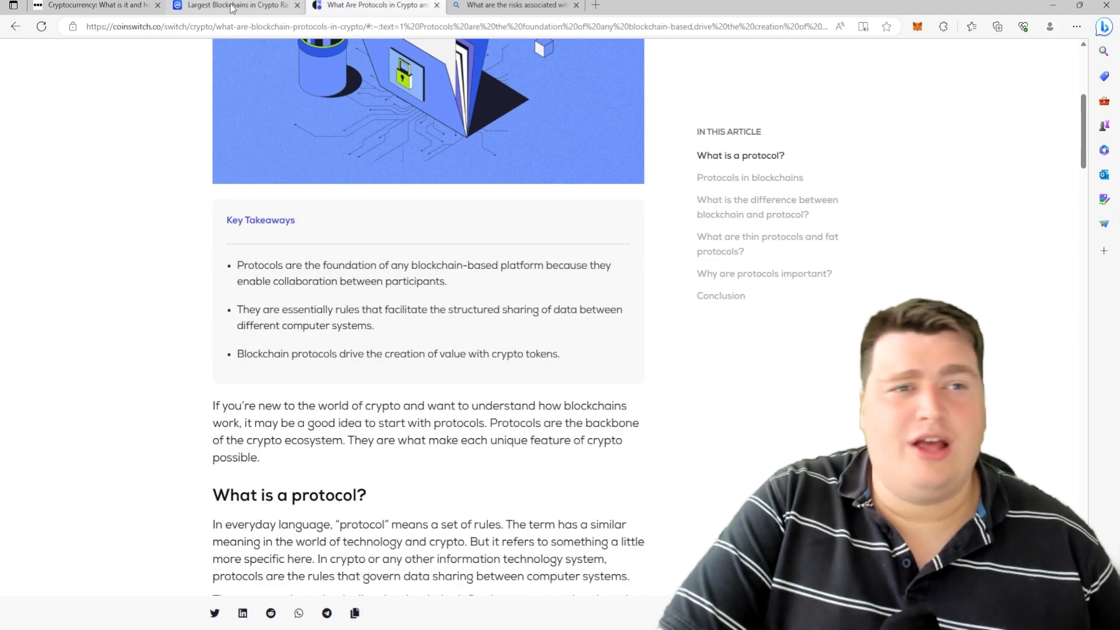
left_click(236, 5)
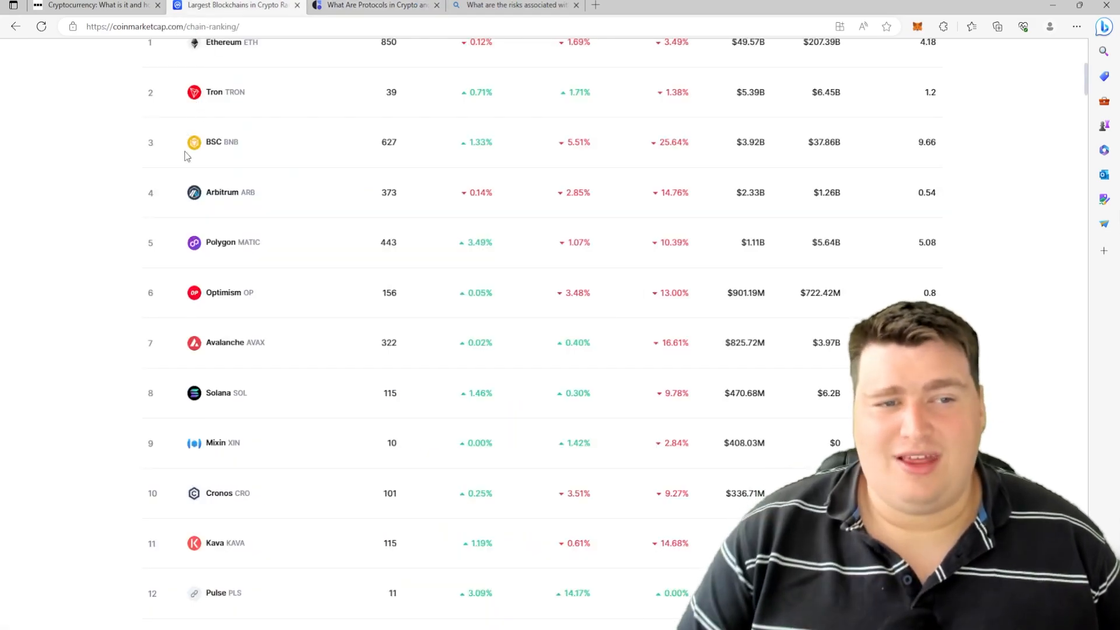
scroll("up", 3)
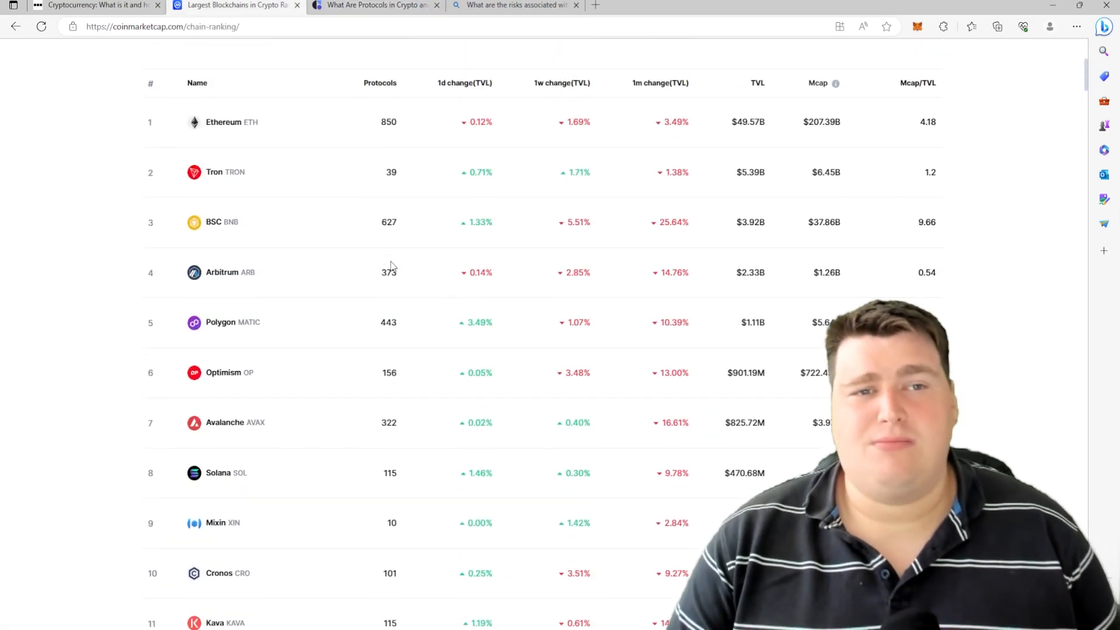
scroll("up", 3)
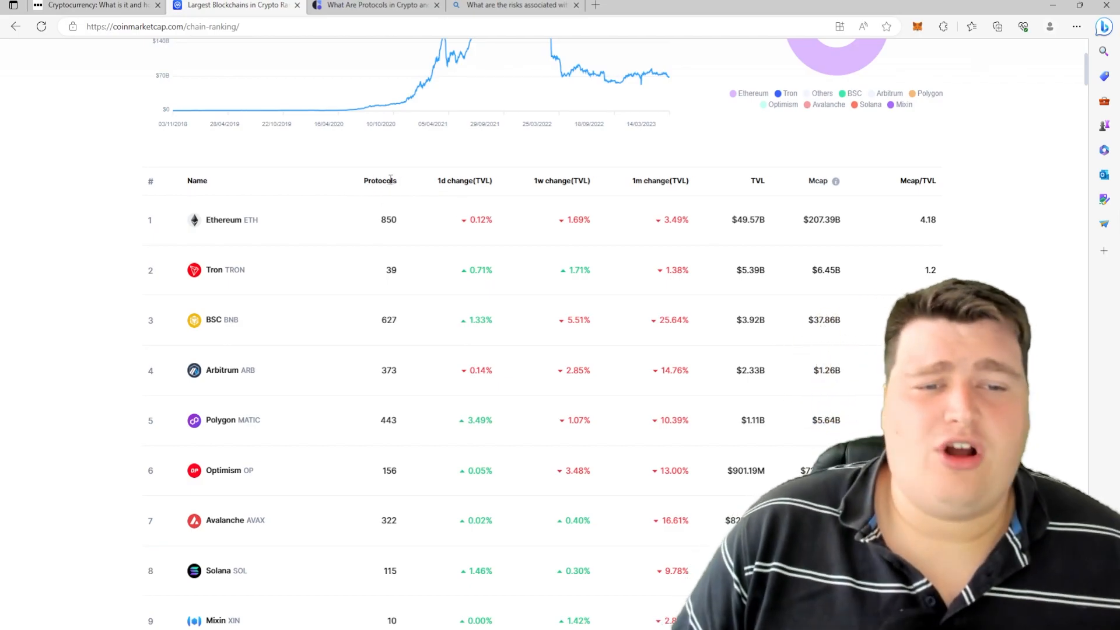
mouse_move(376, 83)
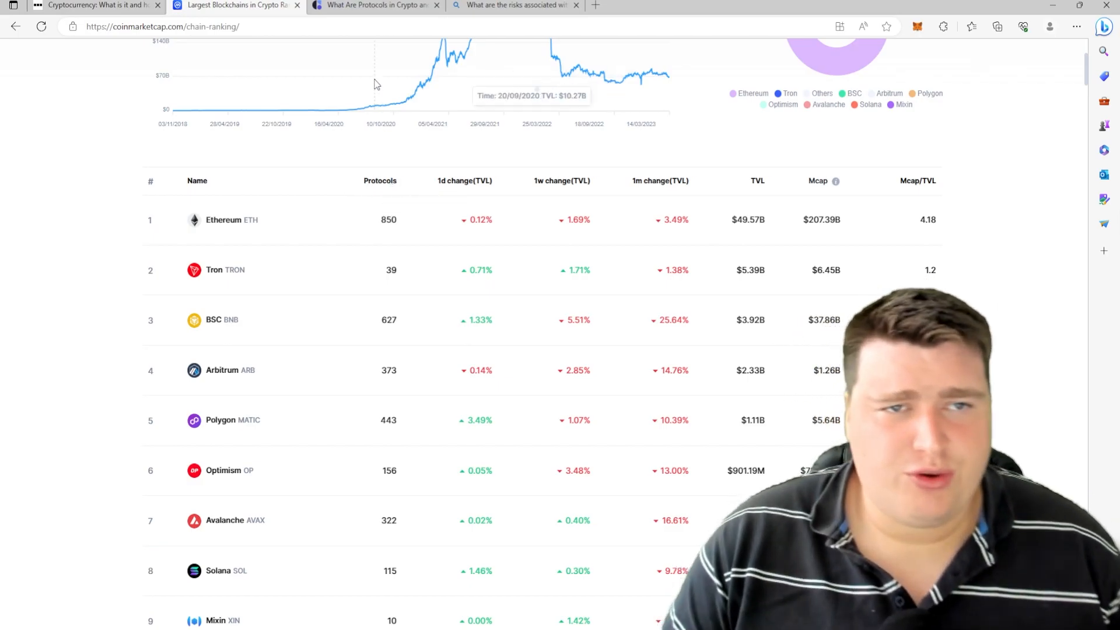
- Switch to the CoinSwitch 'What Are Protocols in Crypto' tab, showing its Key Takeaways
left_click(371, 5)
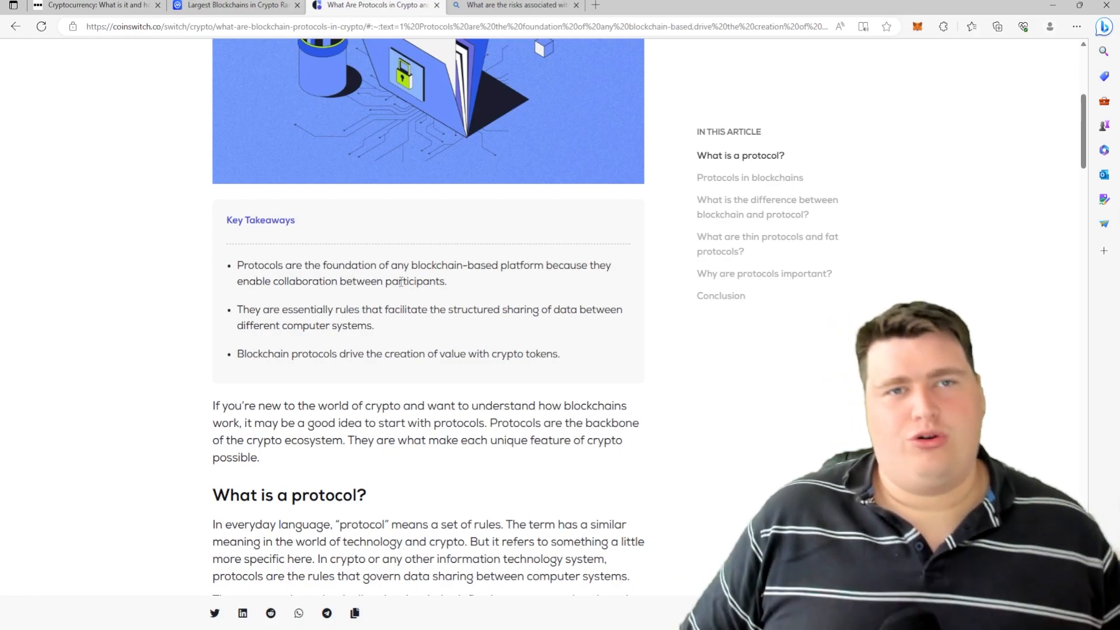
scroll("down", 3)
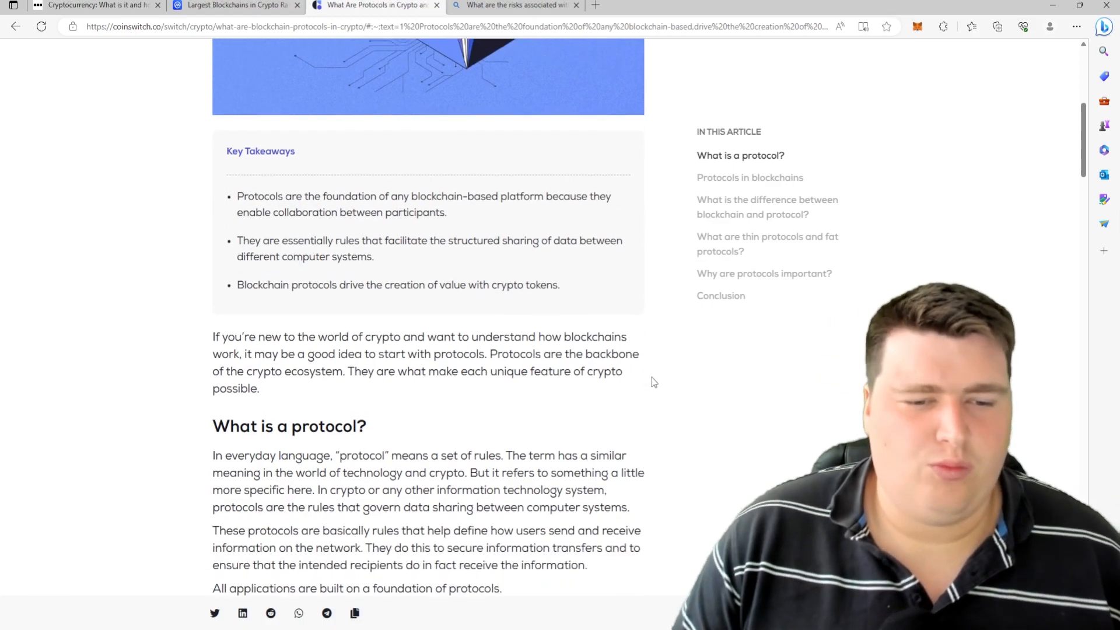
scroll("down", 3)
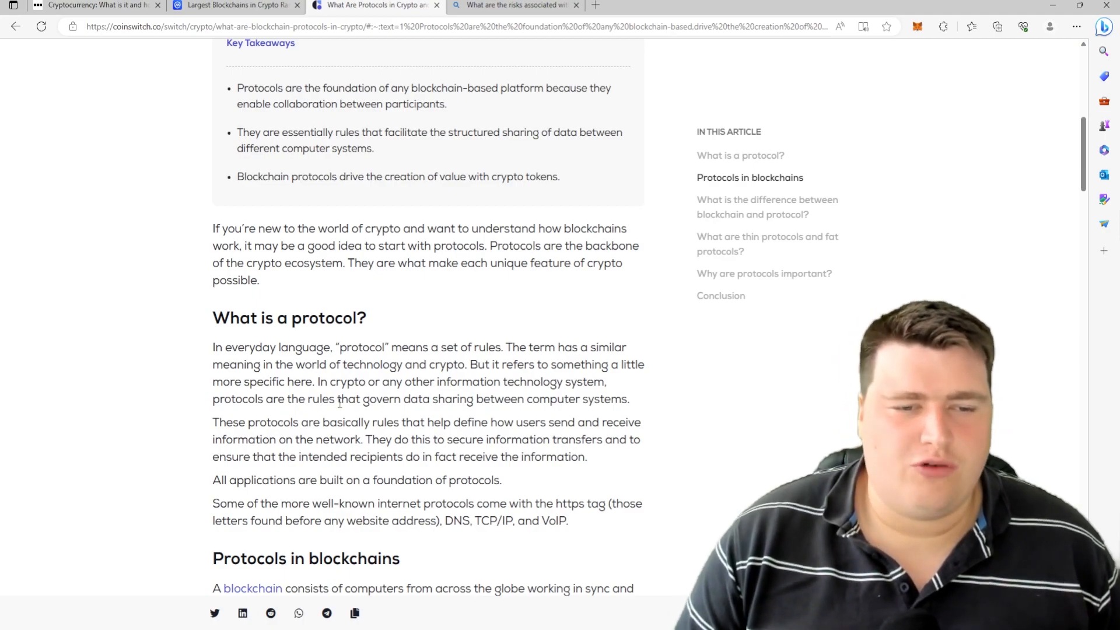
mouse_move(556, 415)
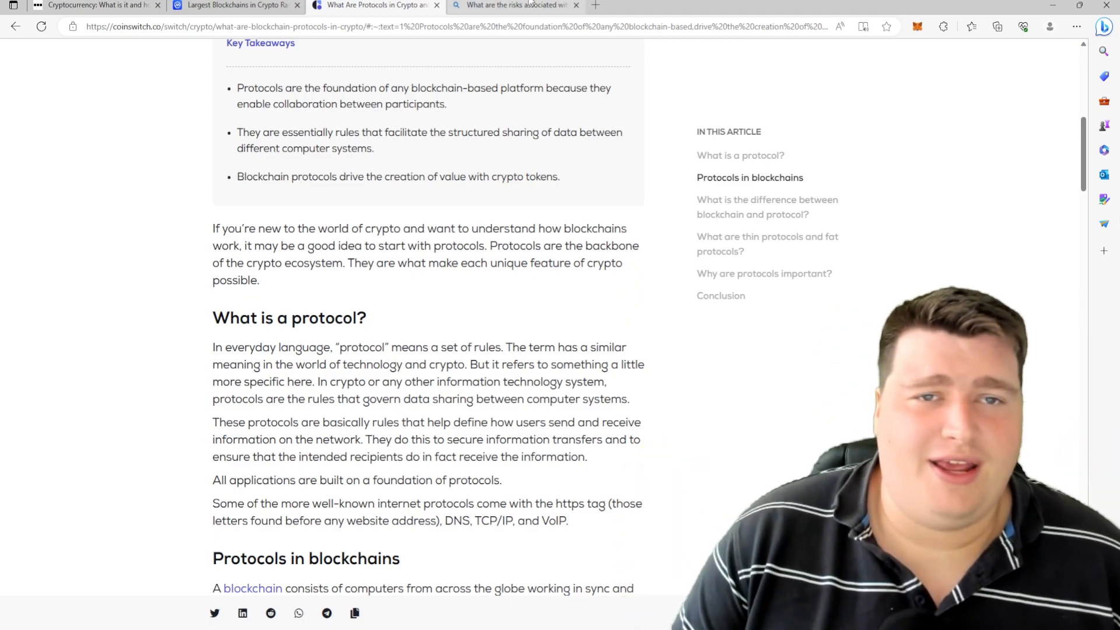
- Switch to the Bing 'What are the risks associated with crypto' results tab
left_click(514, 5)
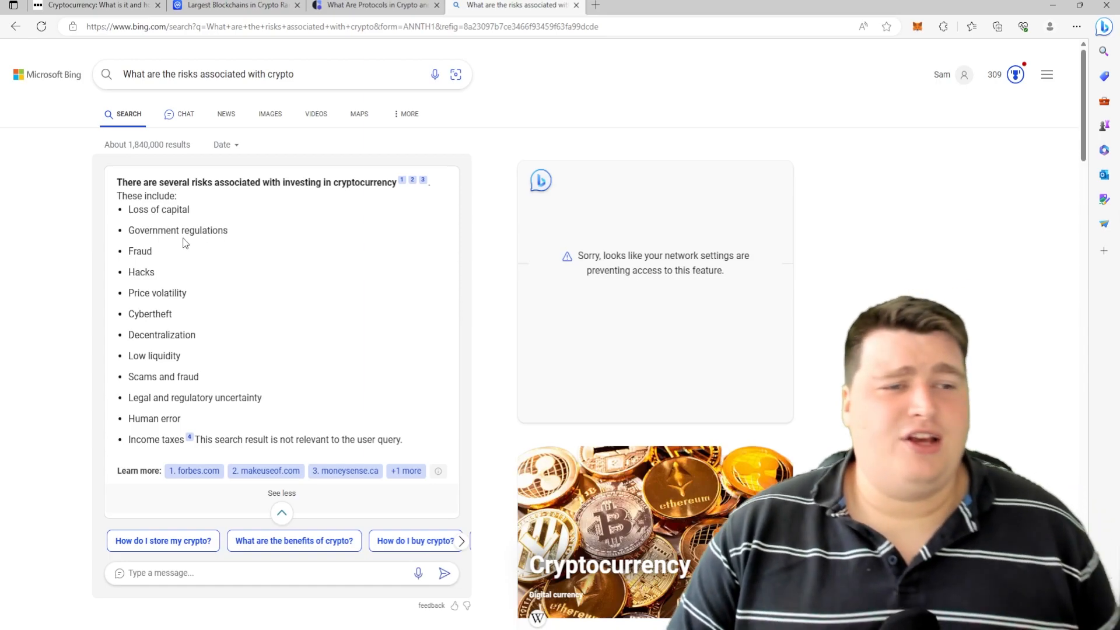
mouse_move(228, 236)
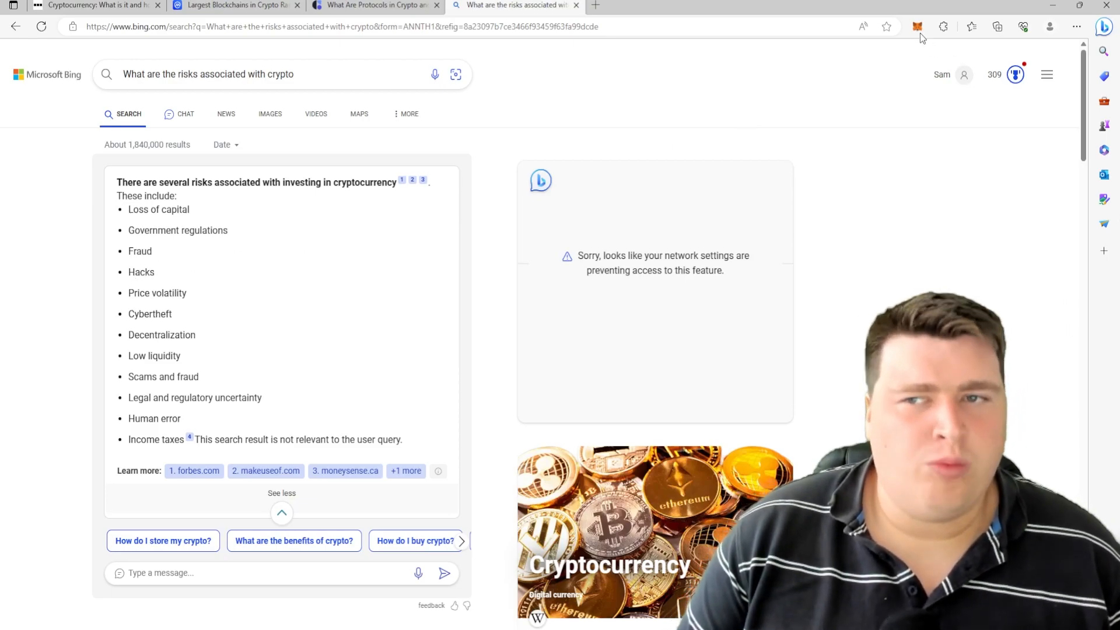
mouse_move(722, 115)
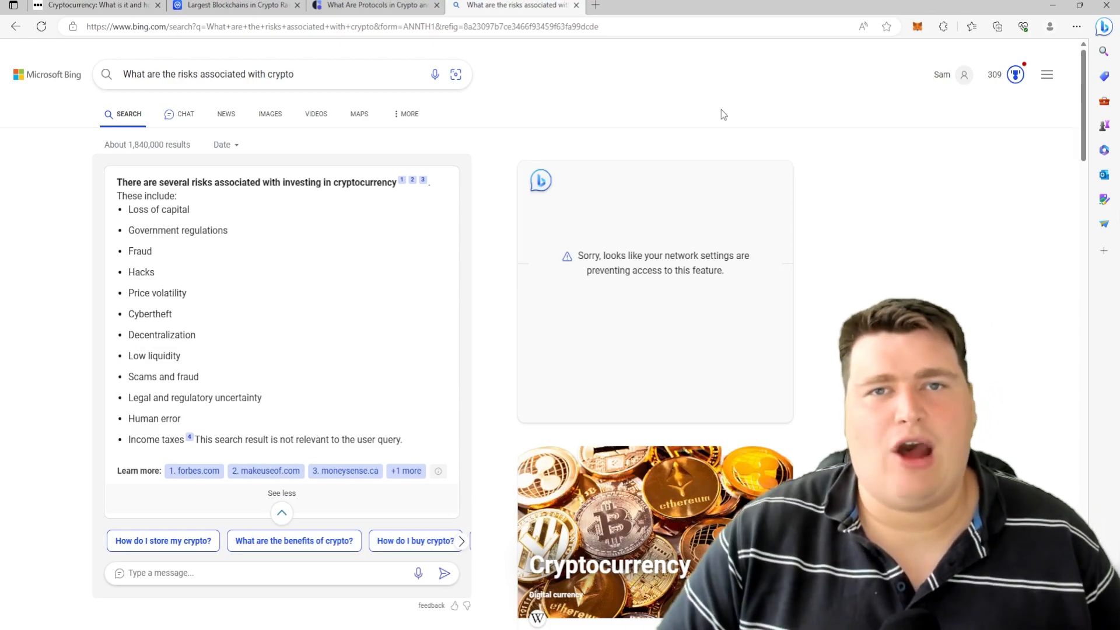
mouse_move(849, 114)
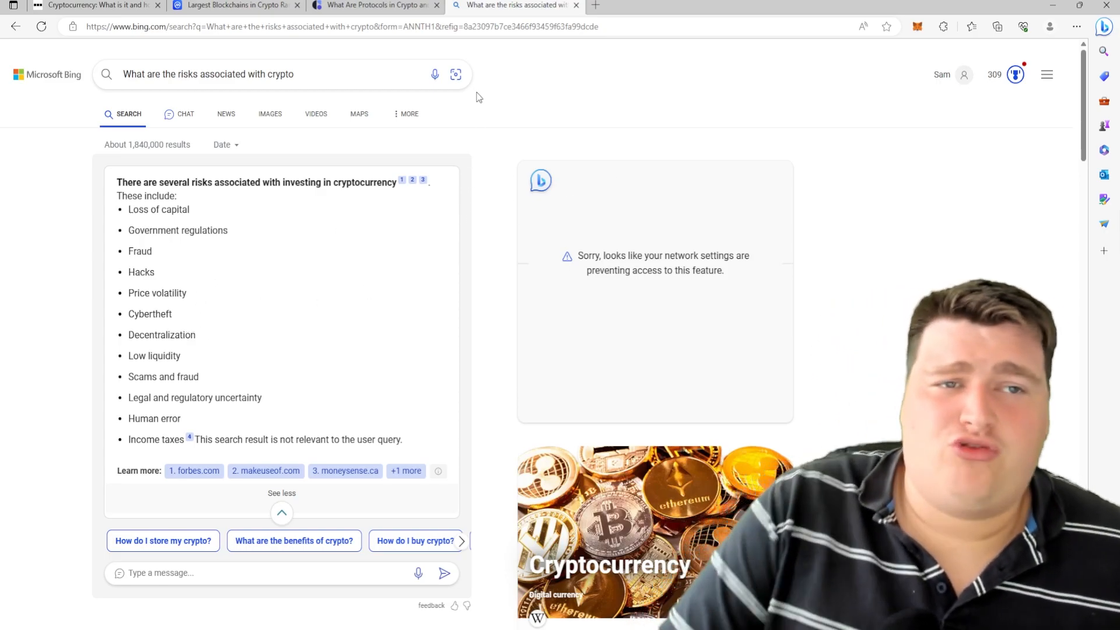
mouse_move(518, 160)
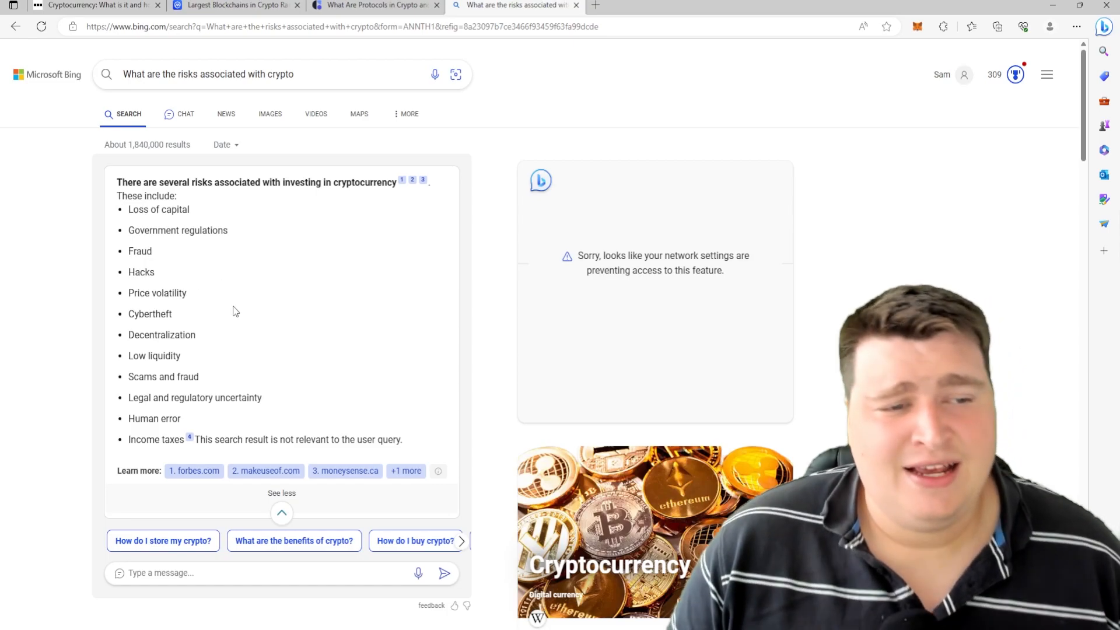
mouse_move(198, 325)
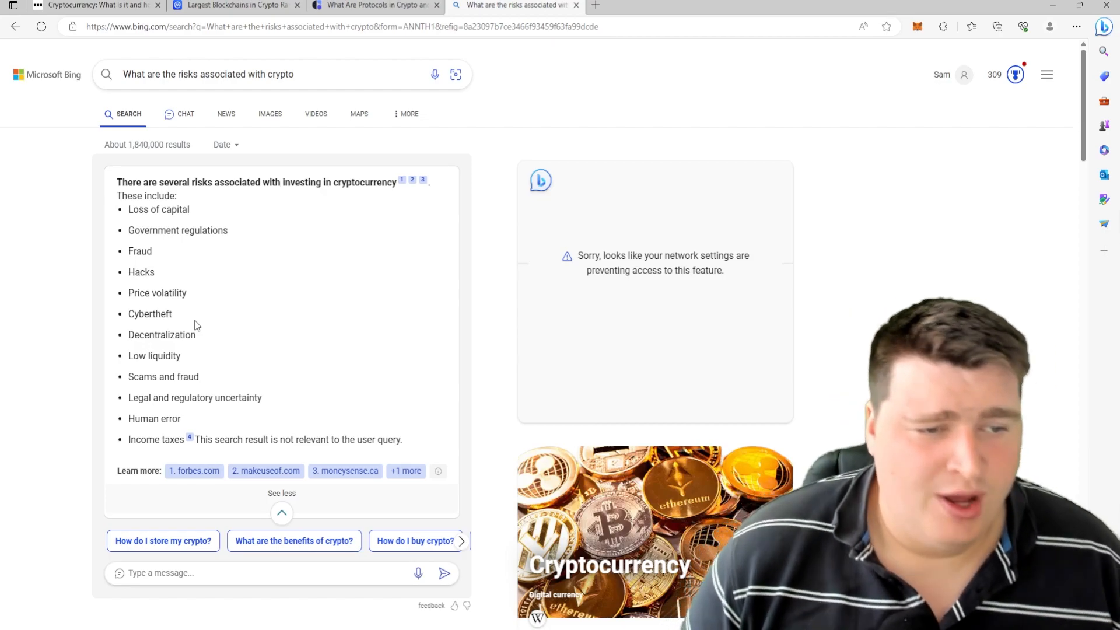
double_click(163, 376)
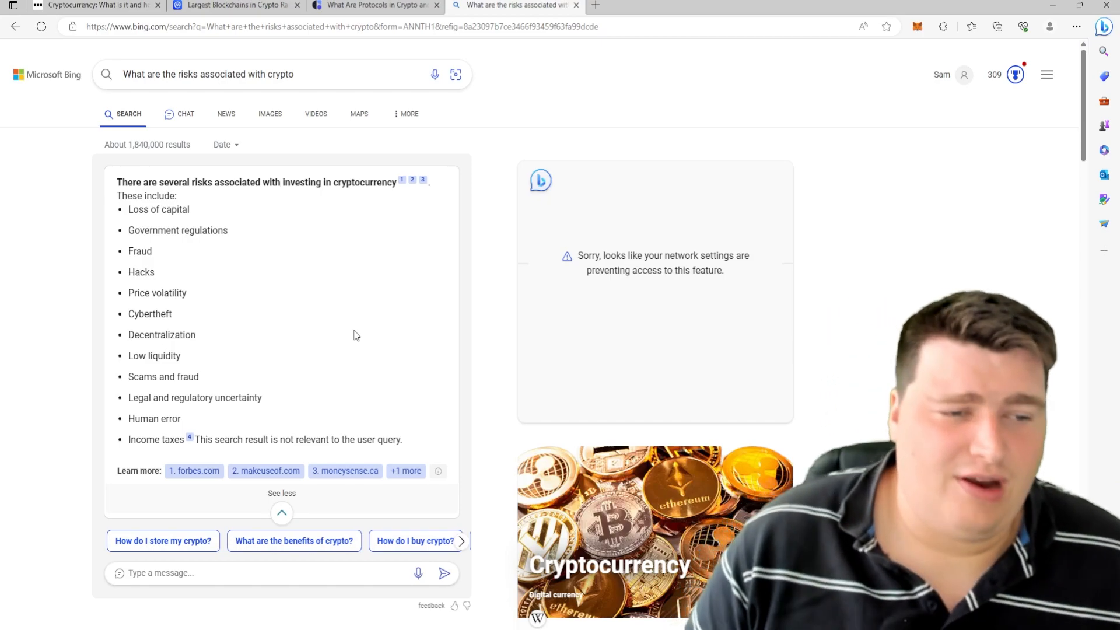
mouse_move(291, 381)
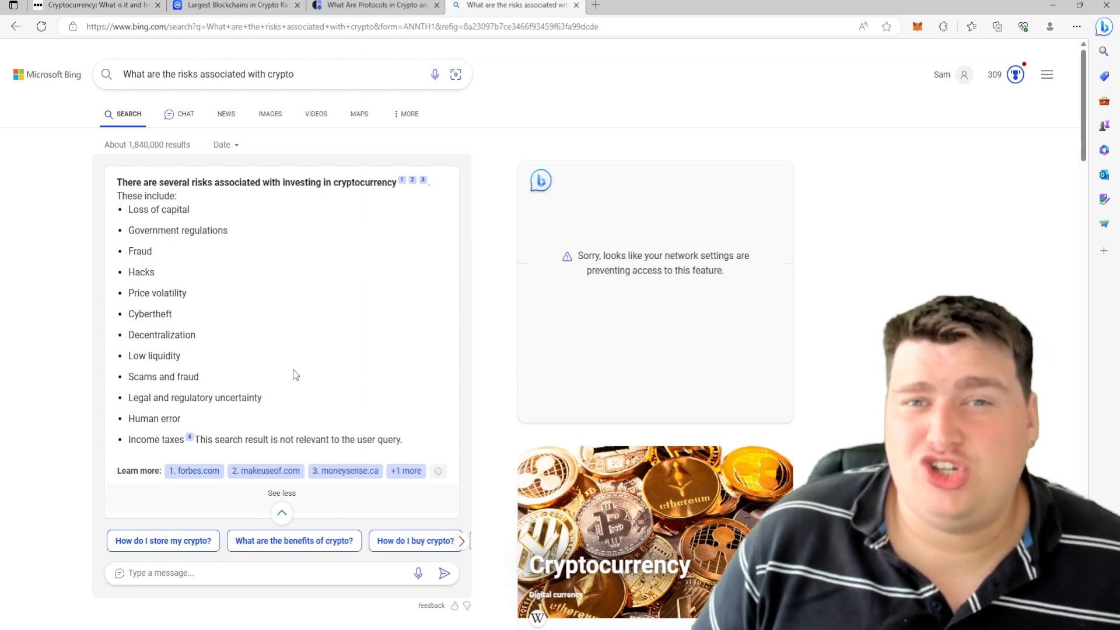
mouse_move(214, 368)
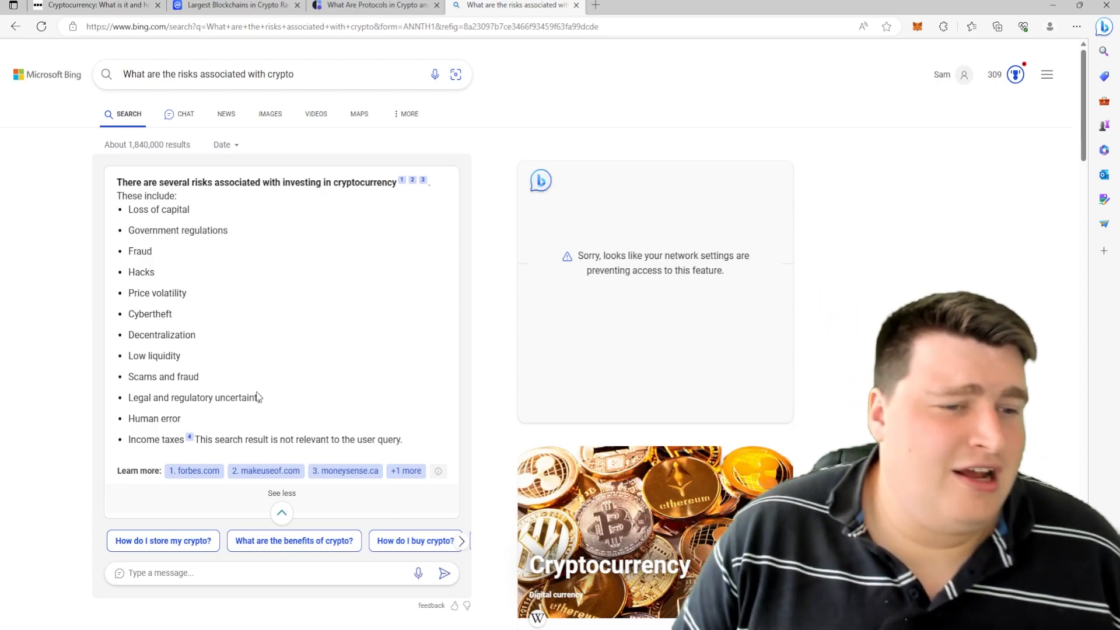
mouse_move(280, 404)
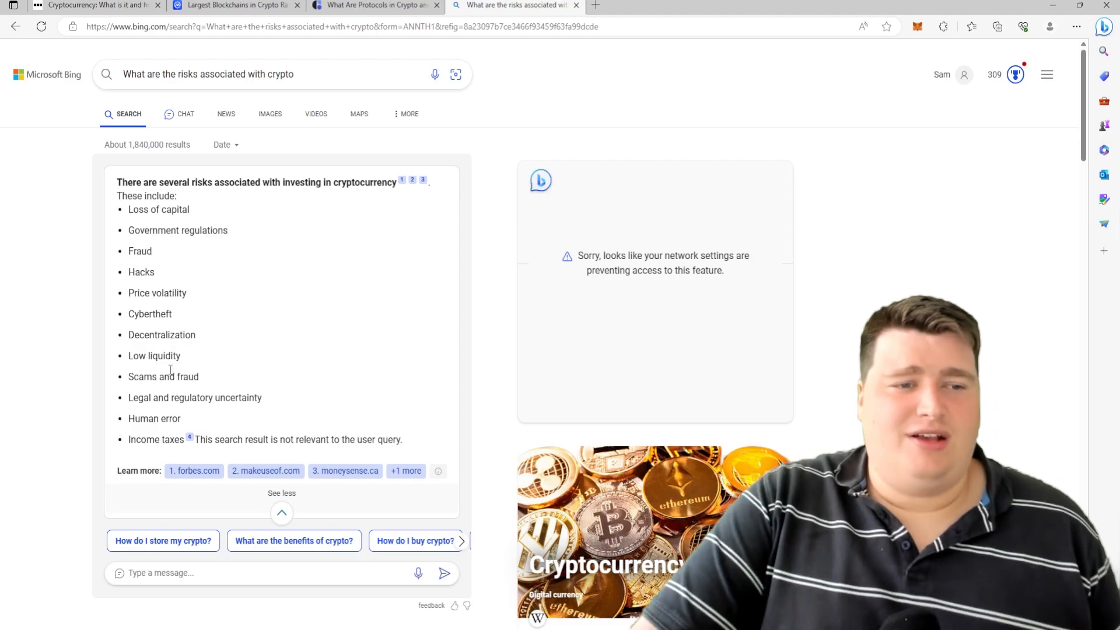
mouse_move(290, 319)
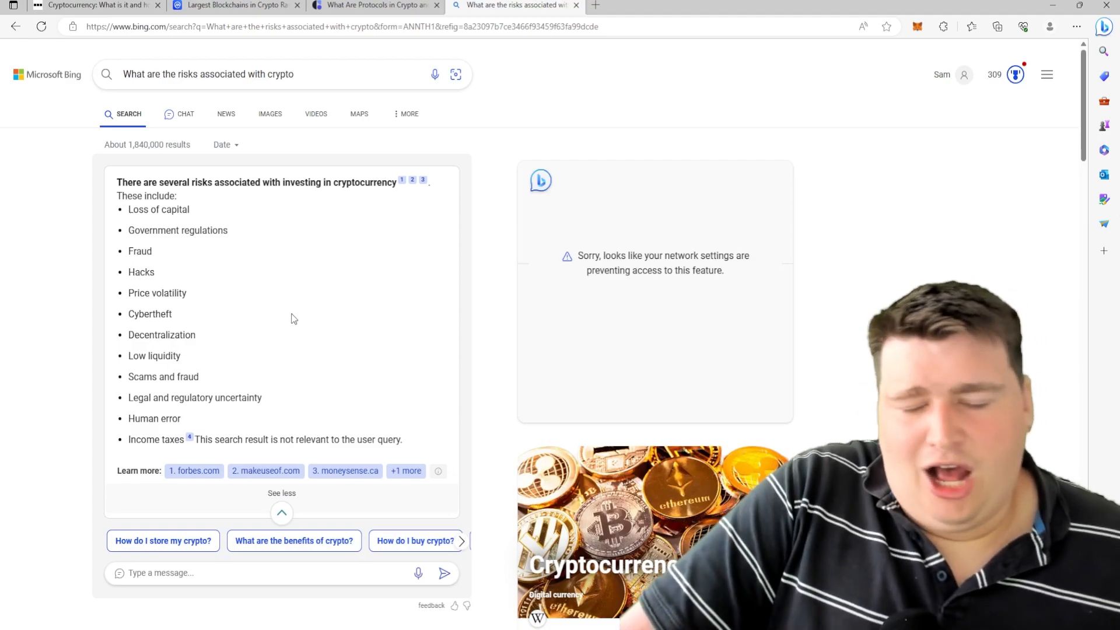
mouse_move(301, 322)
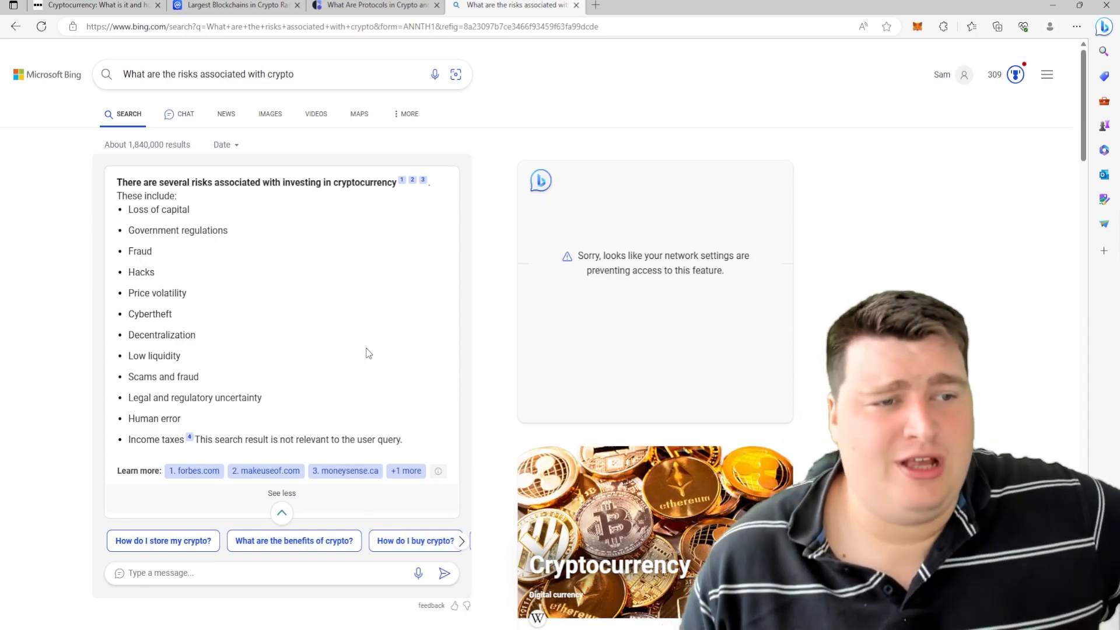
mouse_move(357, 340)
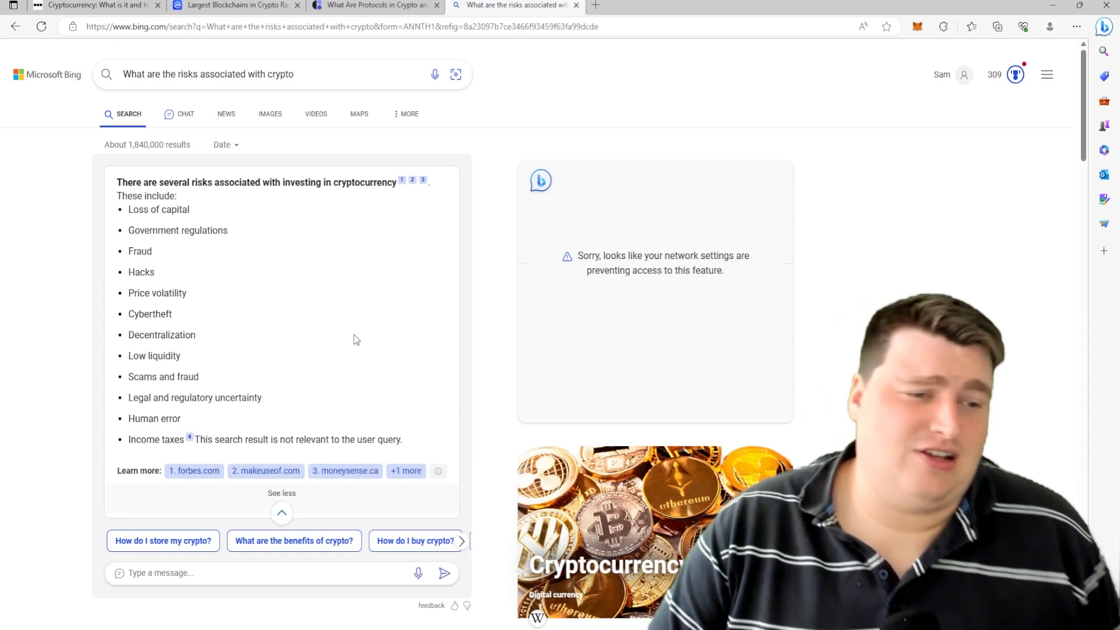
scroll("down", 3)
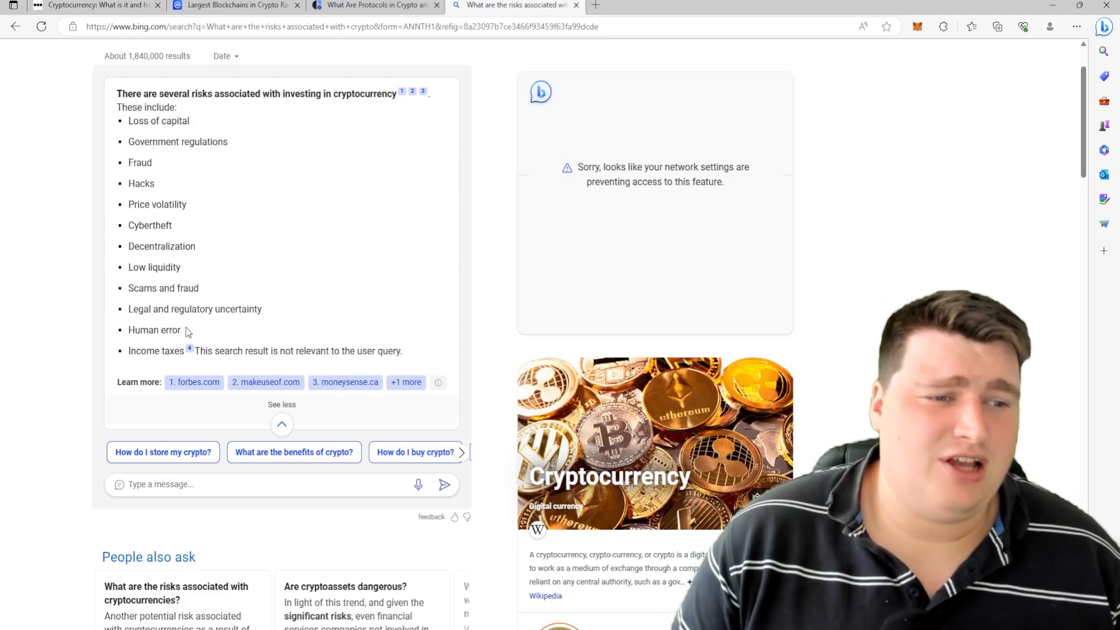
mouse_move(277, 331)
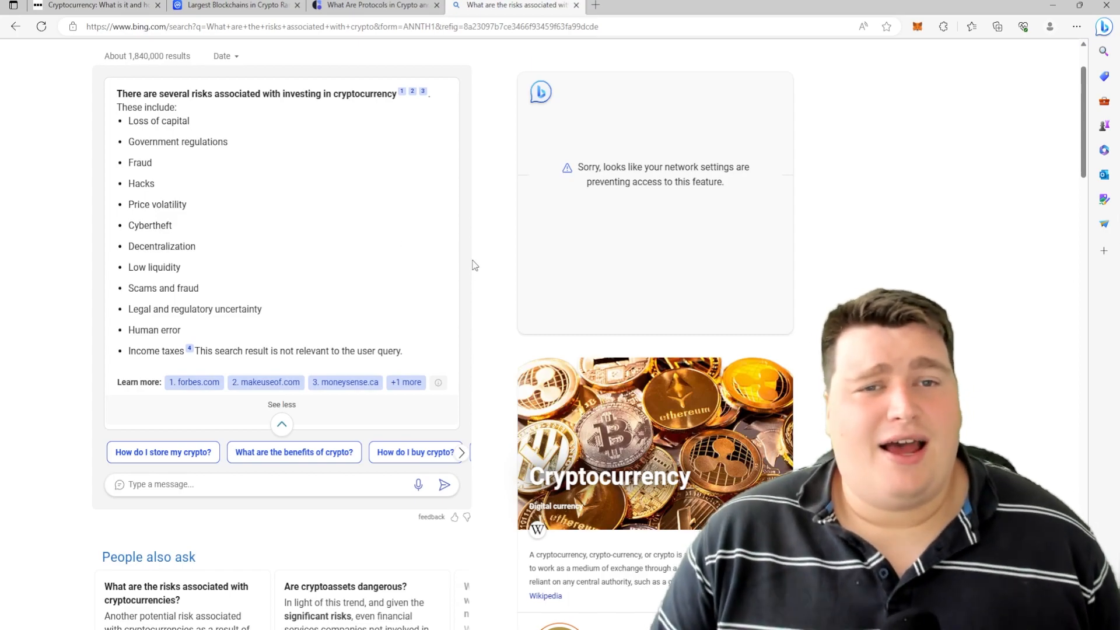
mouse_move(501, 241)
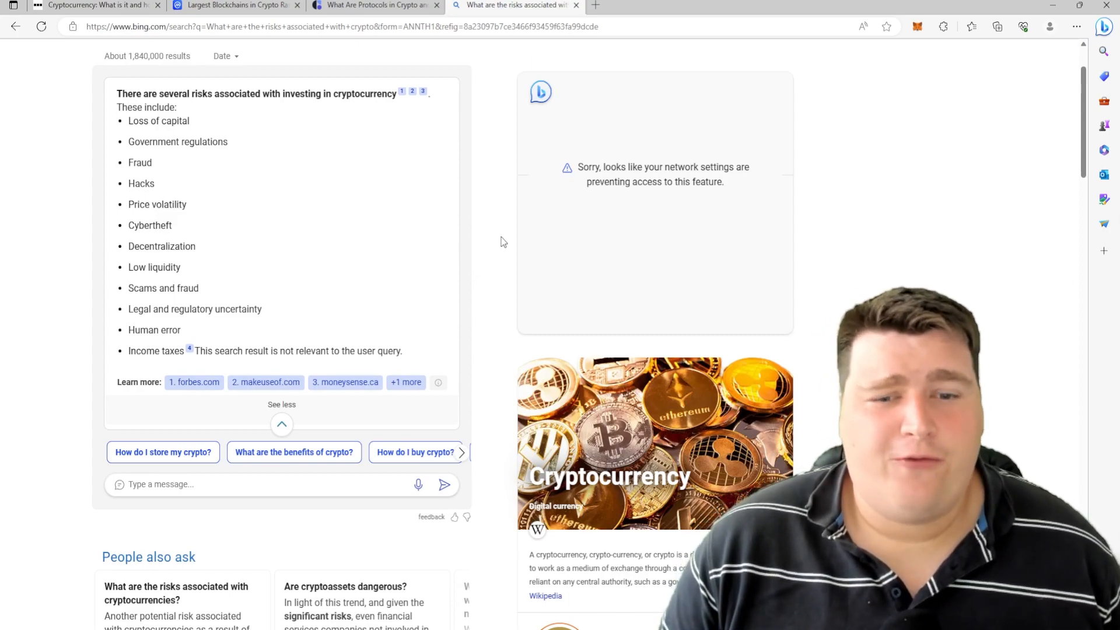